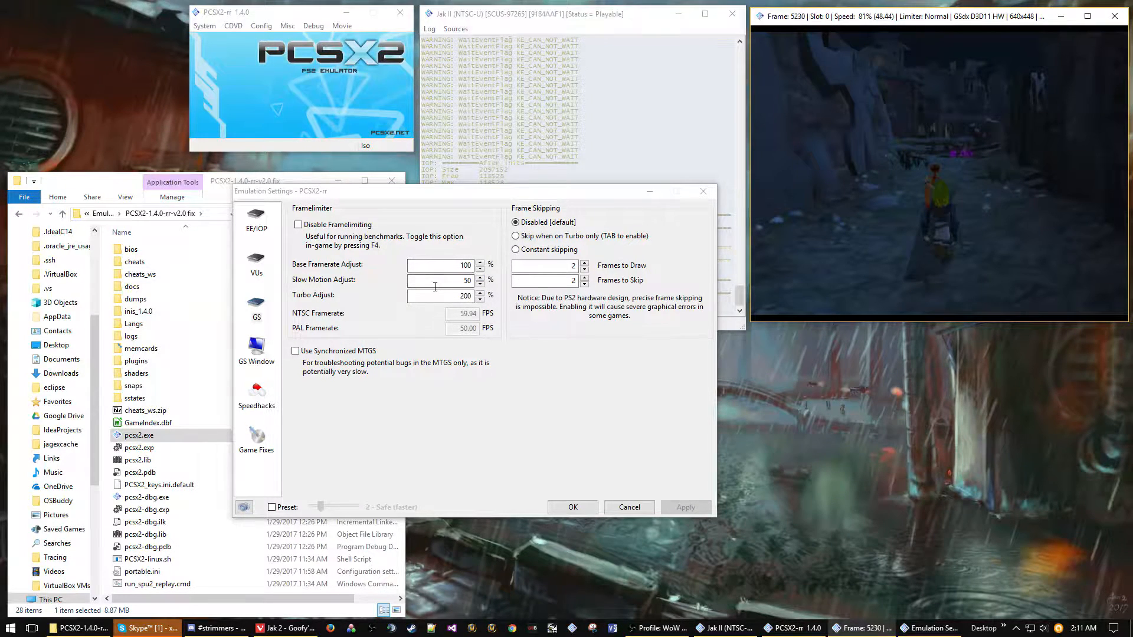
On the GS Window page, set Aspect Ratio to Widescreen (16:9) and apply it
{"action": "left_click", "coordinate": [256, 267]}
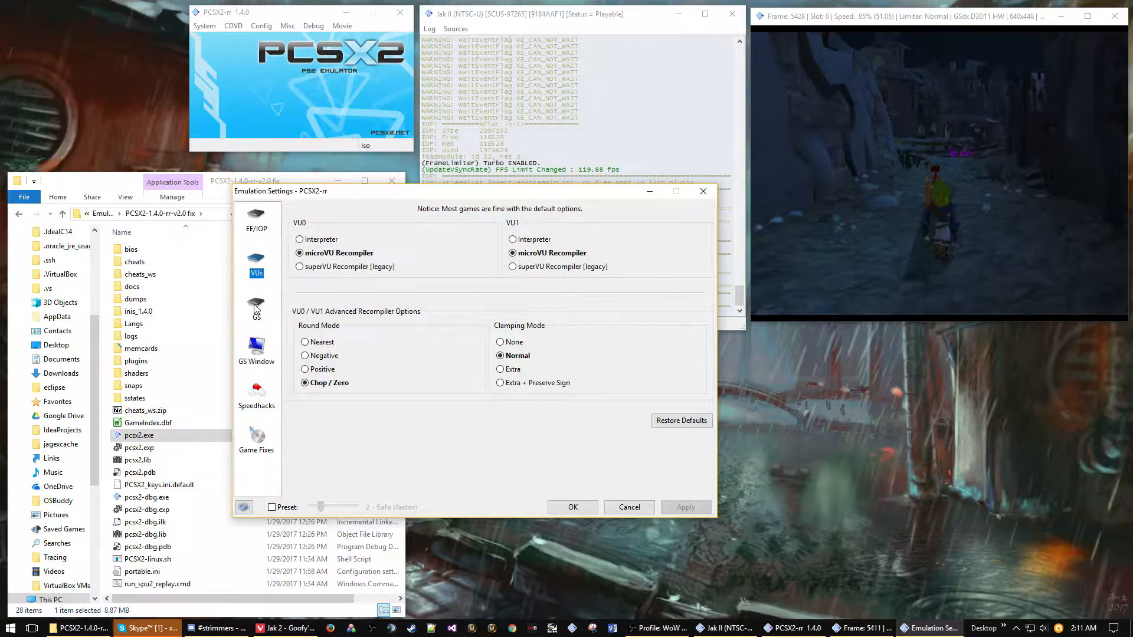
{"action": "left_click", "coordinate": [256, 350]}
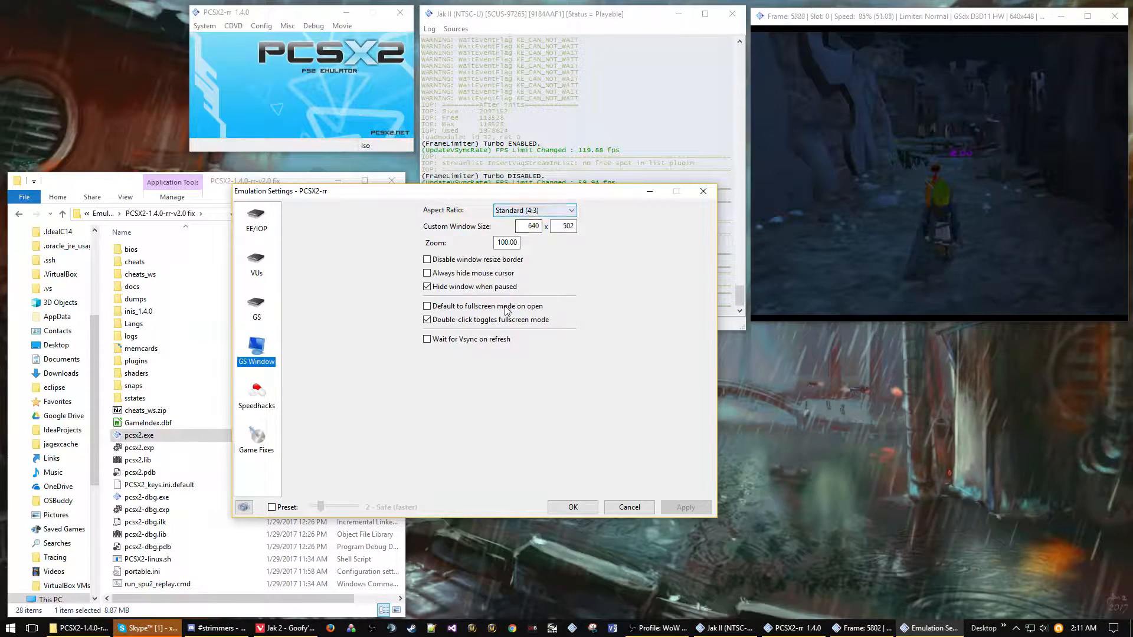
{"action": "left_click", "coordinate": [533, 210]}
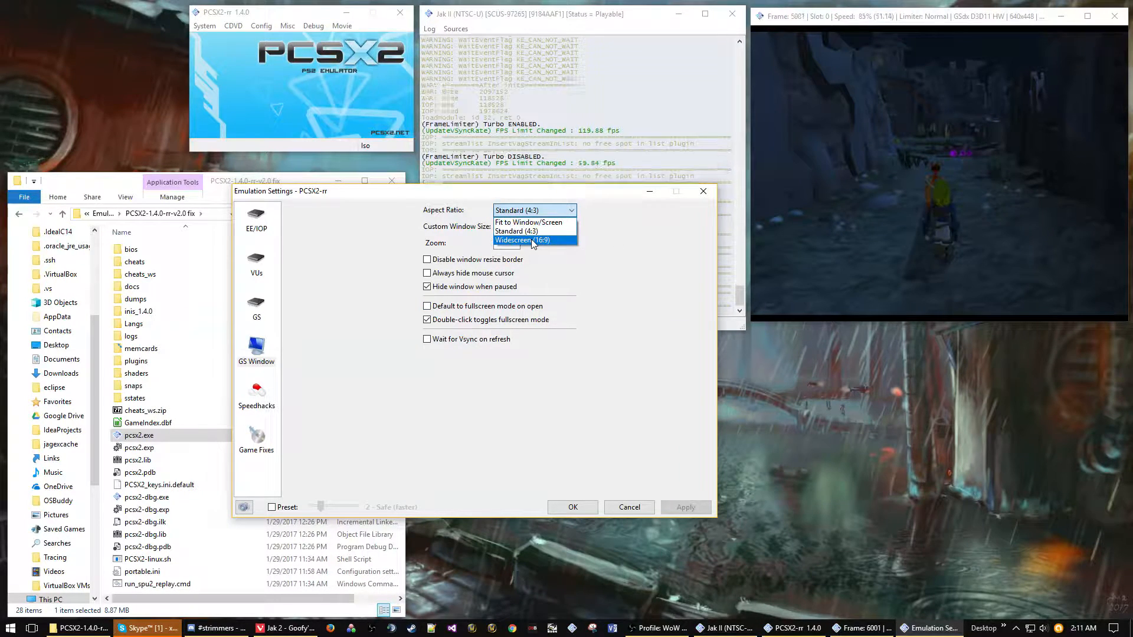
{"action": "left_click", "coordinate": [522, 239]}
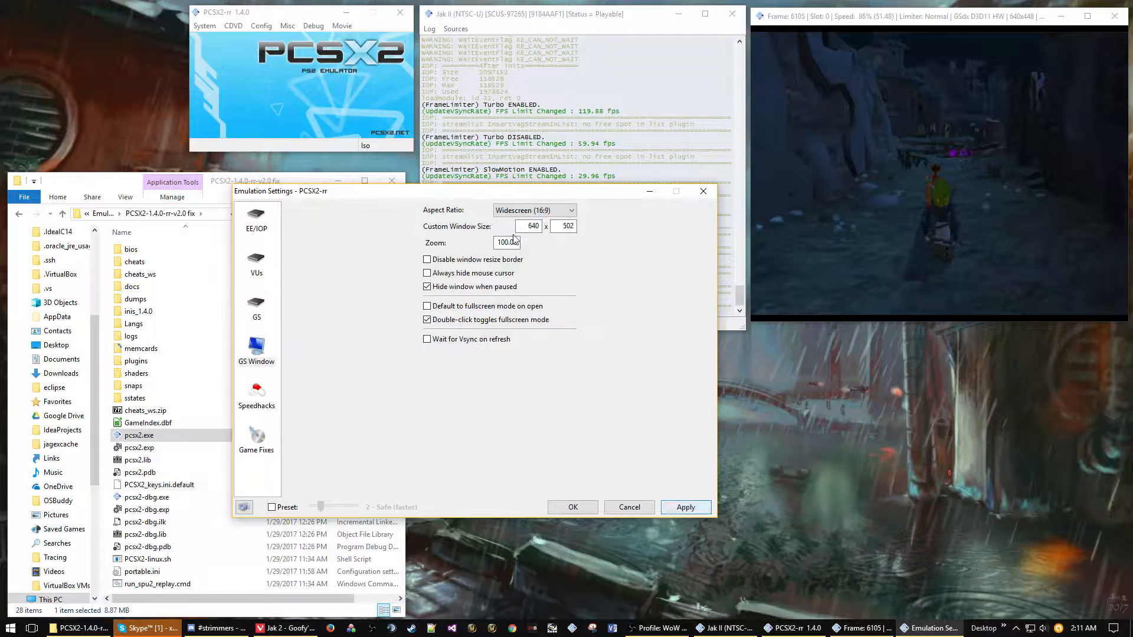
{"action": "left_click", "coordinate": [684, 506]}
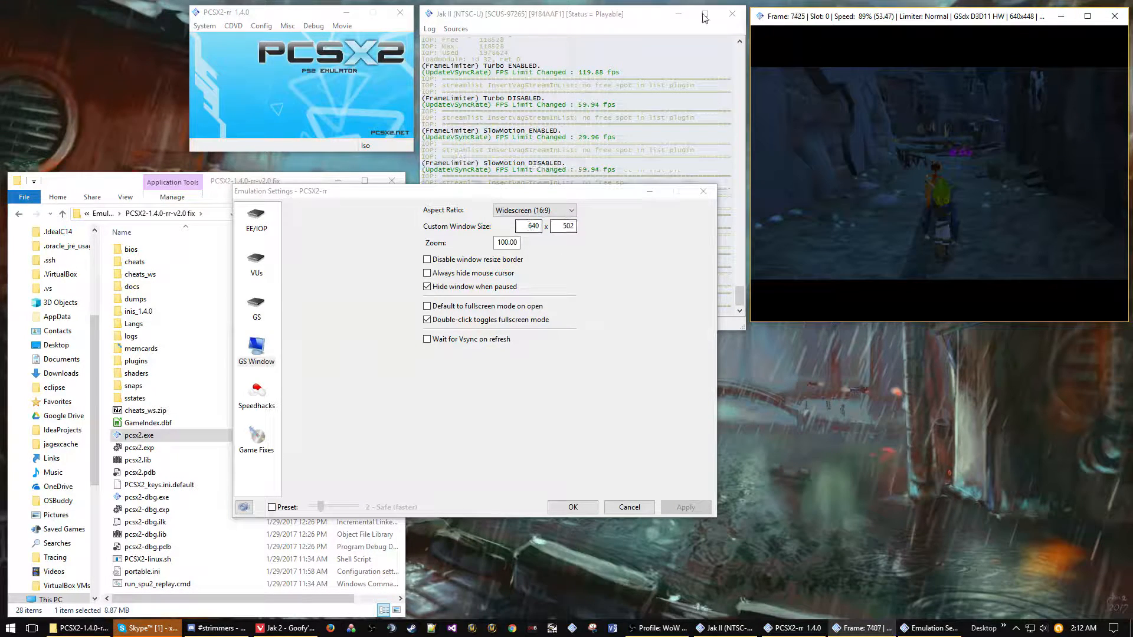
Review the Speedhacks, GS Window and EE/IOP pages, then confirm with OK
{"action": "left_click", "coordinate": [256, 394]}
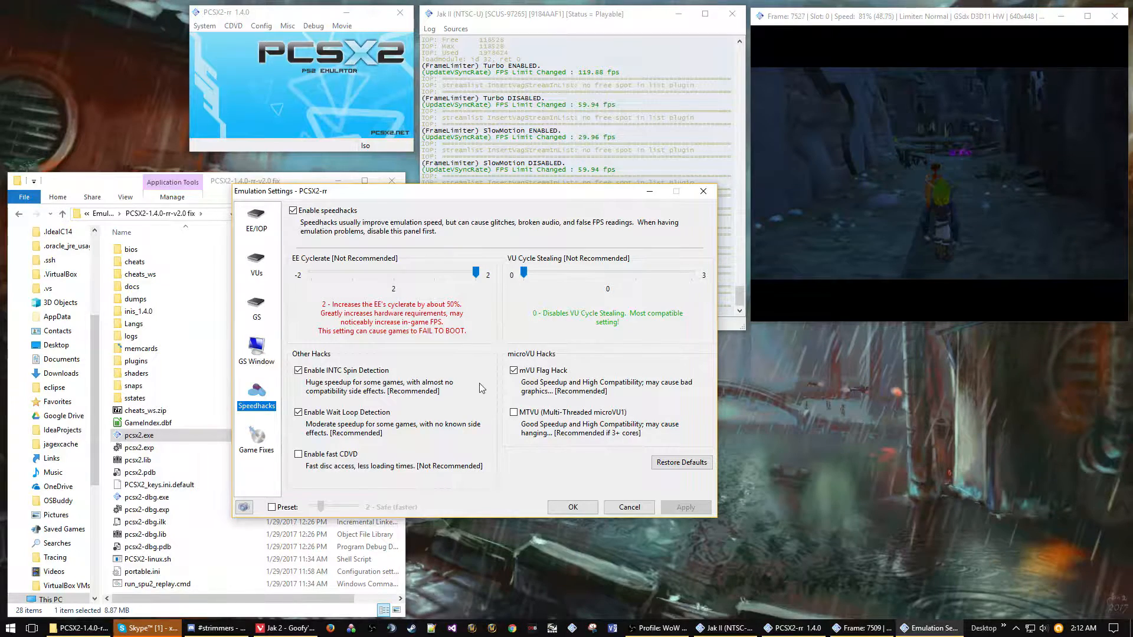
{"action": "left_click", "coordinate": [256, 347]}
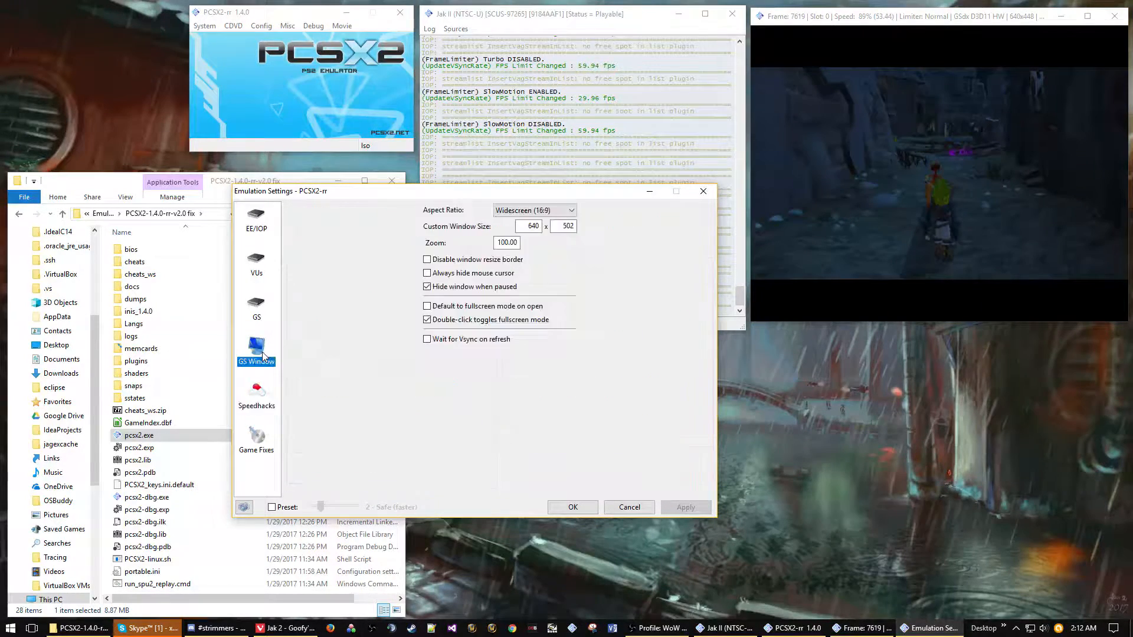
{"action": "left_click", "coordinate": [256, 394]}
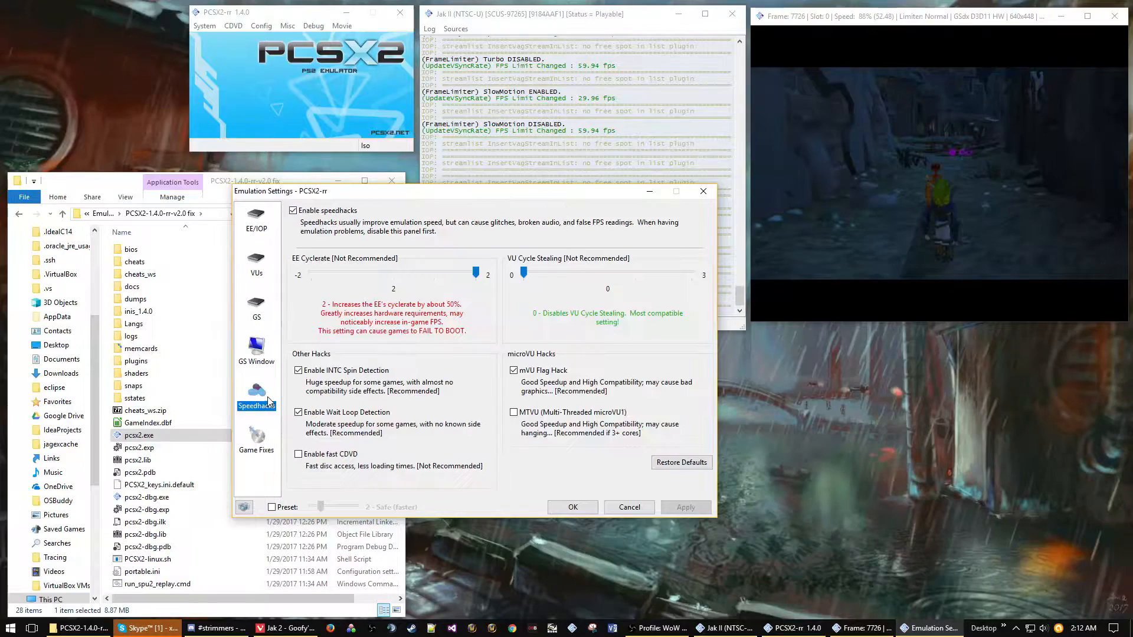
{"action": "mouse_move", "coordinate": [475, 272]}
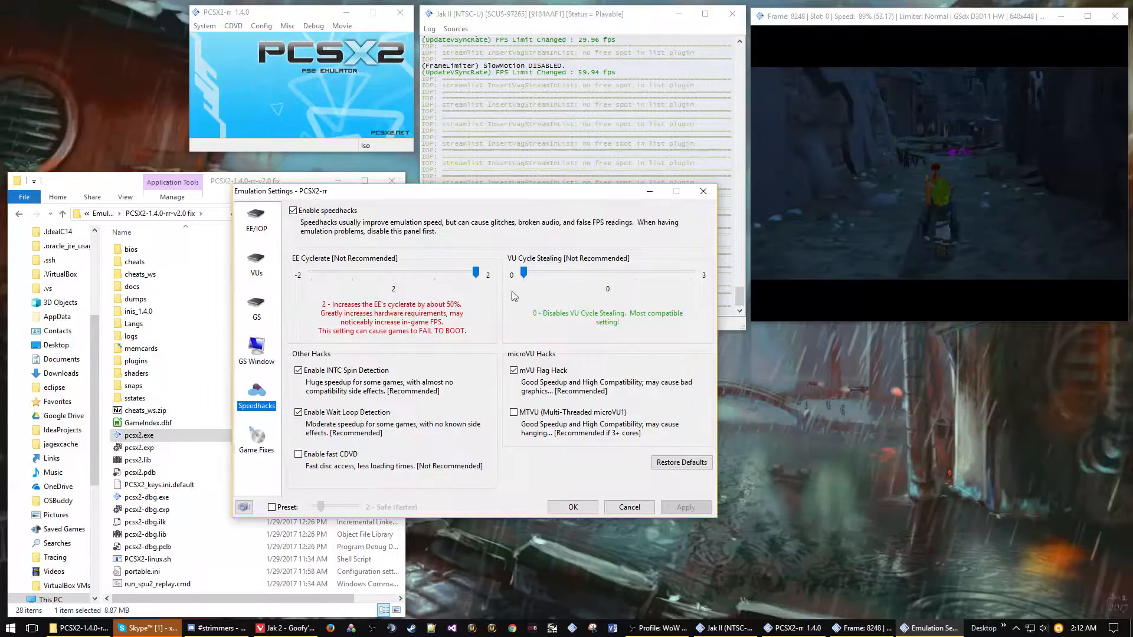
{"action": "left_click", "coordinate": [256, 221]}
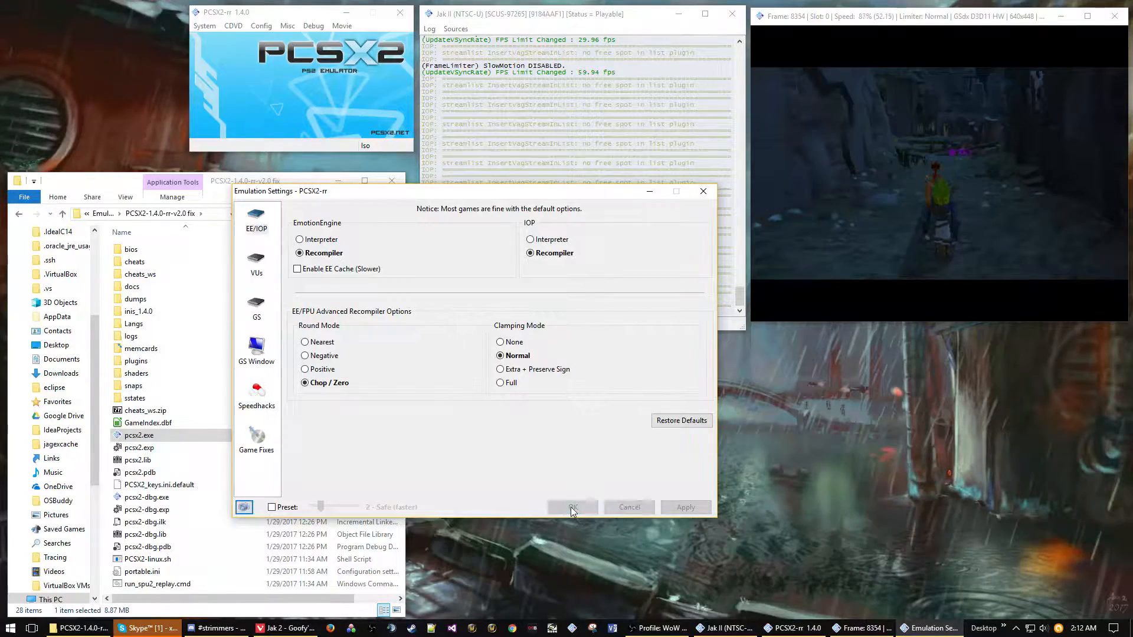
{"action": "left_click", "coordinate": [573, 506]}
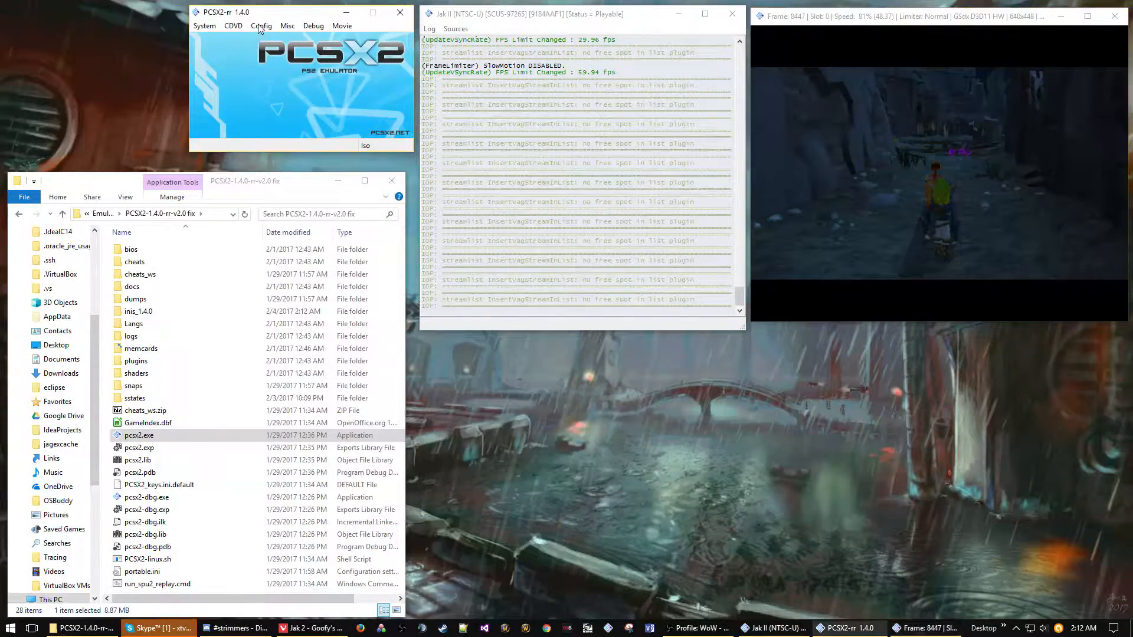
{"action": "left_click", "coordinate": [262, 25]}
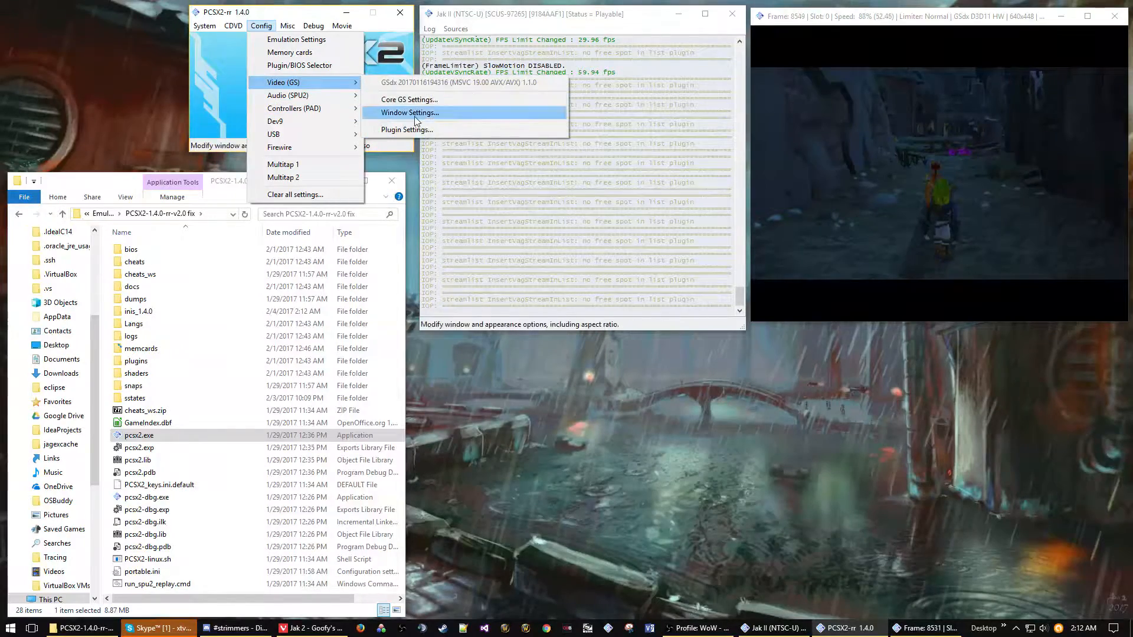
{"action": "left_click", "coordinate": [406, 130]}
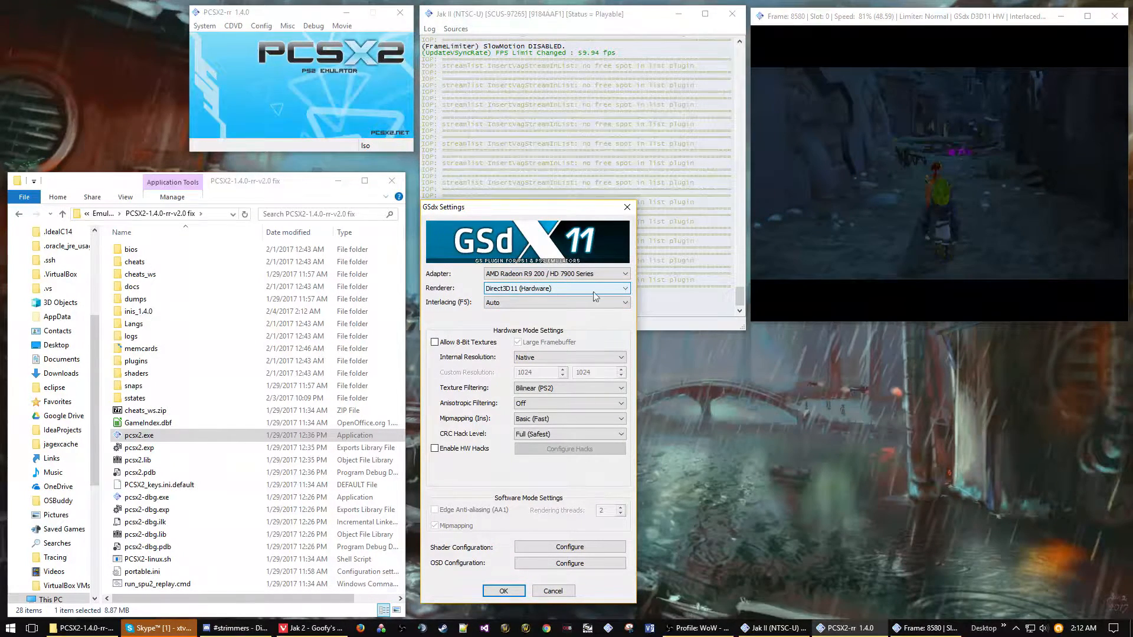
{"action": "left_click", "coordinate": [503, 590]}
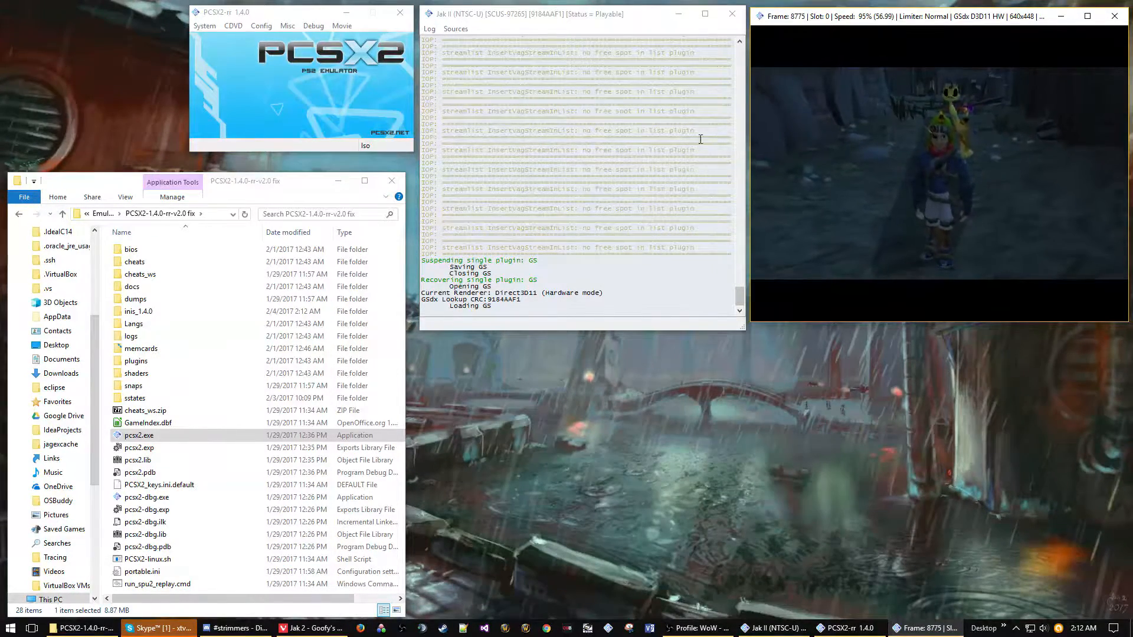
{"action": "left_click", "coordinate": [260, 25]}
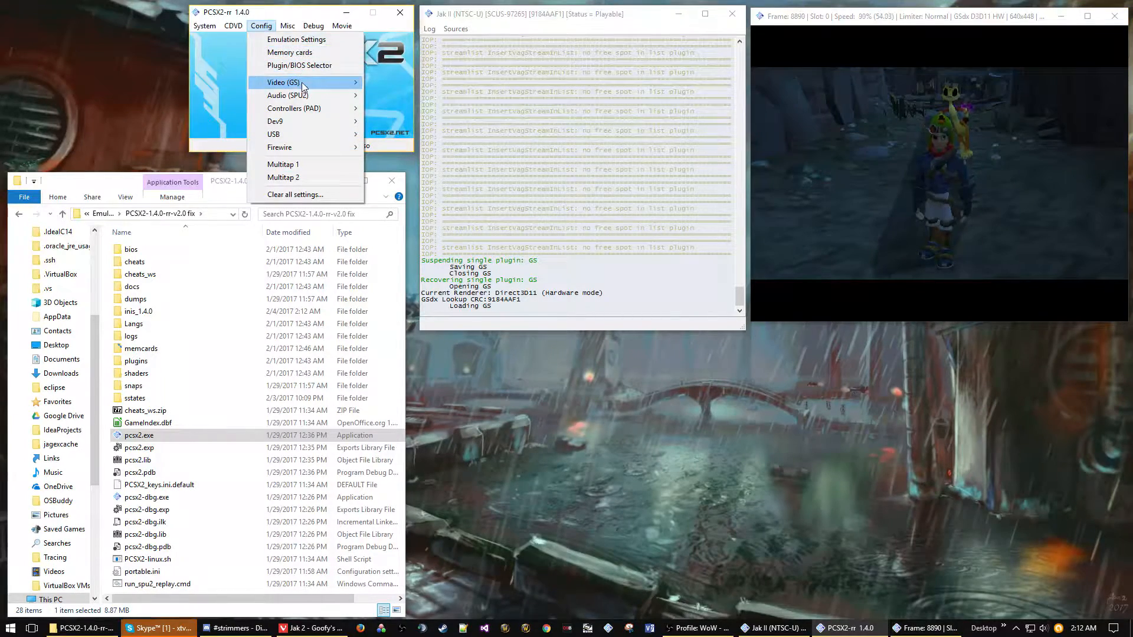
{"action": "left_click", "coordinate": [278, 83]}
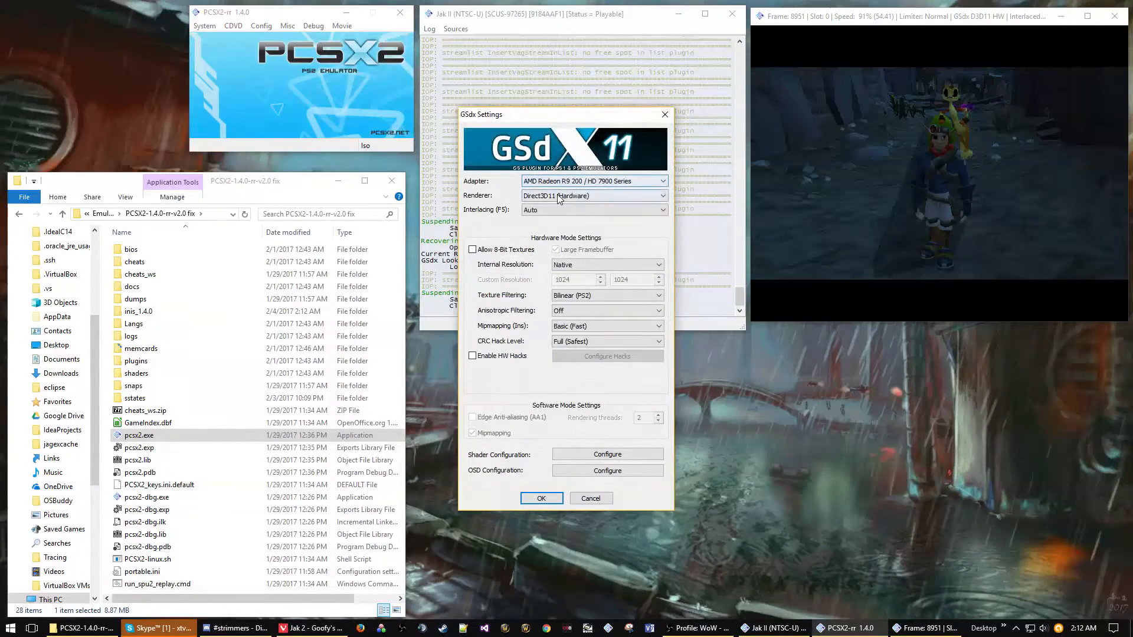
{"action": "left_click", "coordinate": [593, 195]}
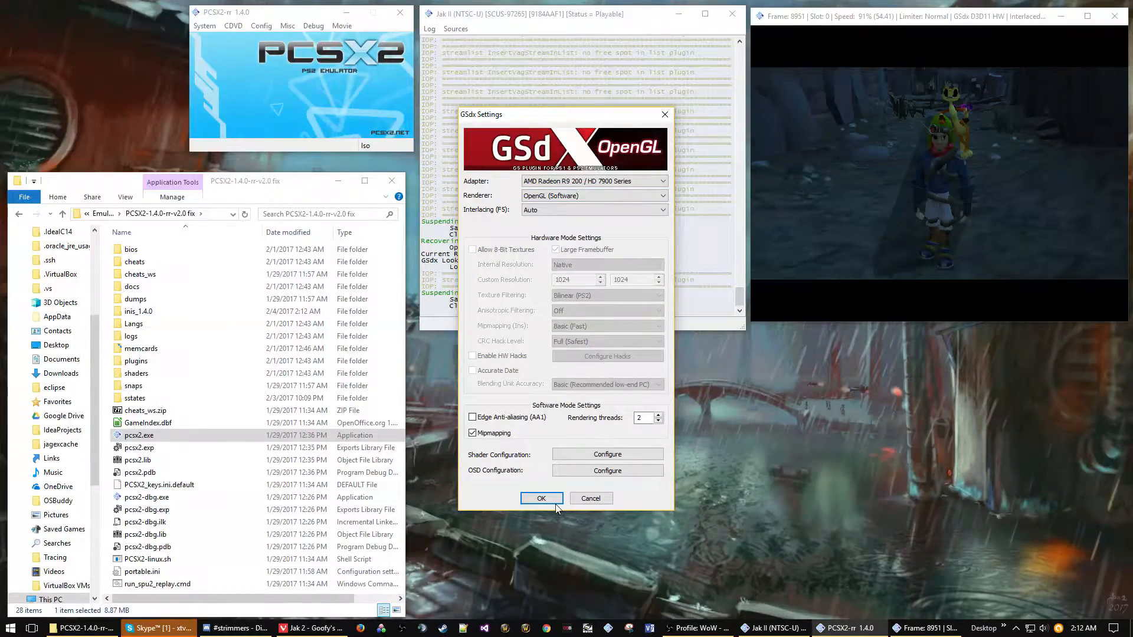
{"action": "left_click", "coordinate": [541, 498]}
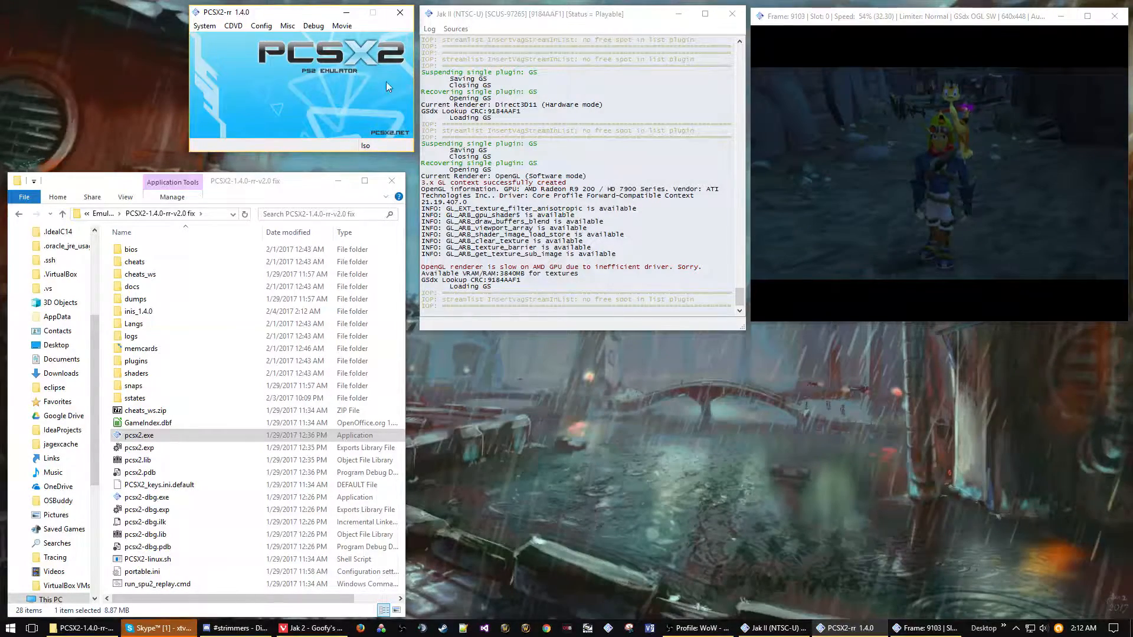
{"action": "left_click", "coordinate": [261, 25]}
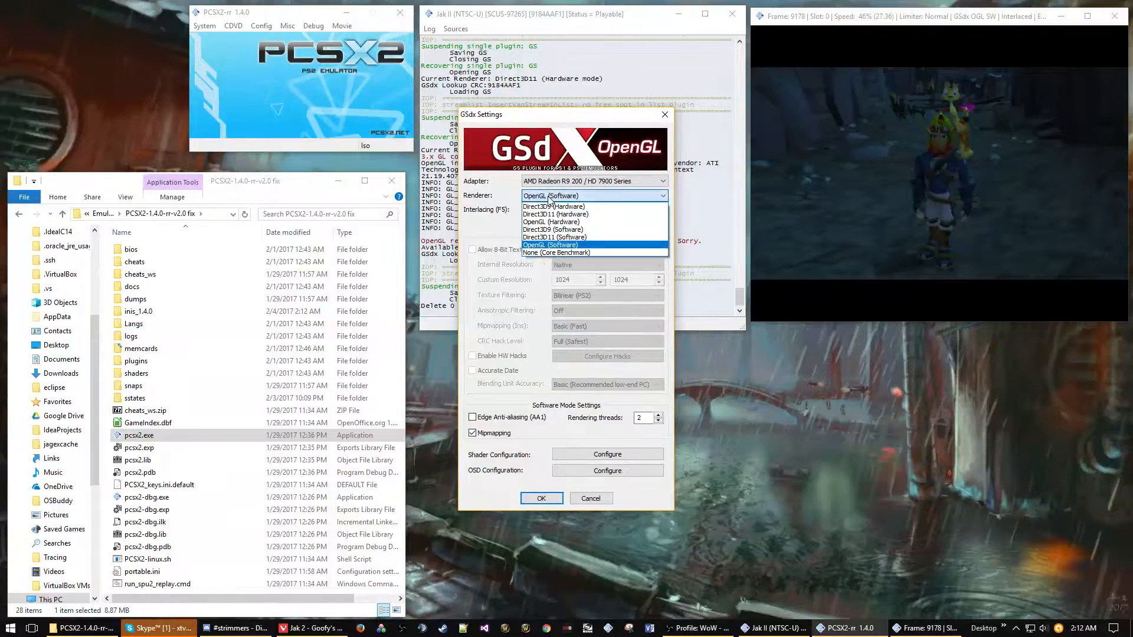
{"action": "left_click", "coordinate": [556, 213]}
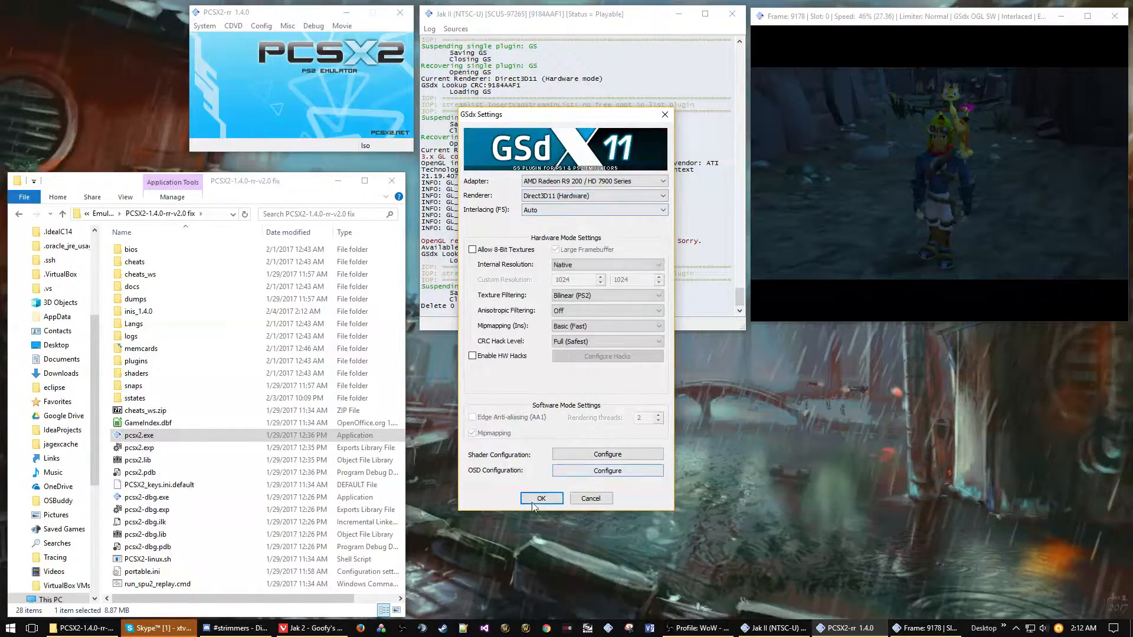
{"action": "left_click", "coordinate": [542, 498]}
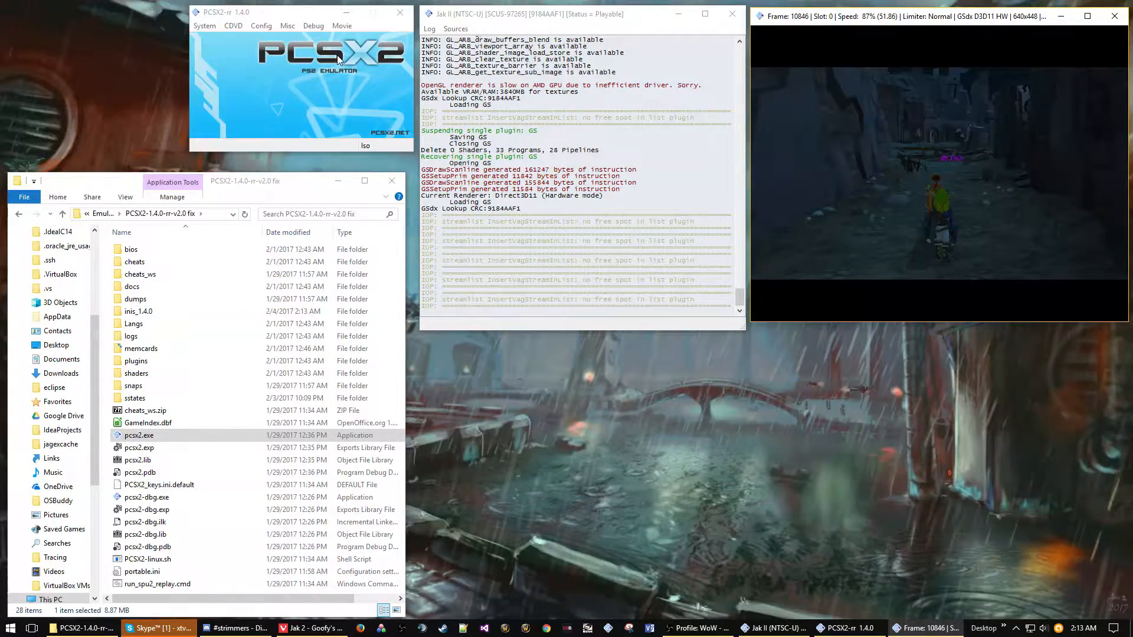
Start recording a new P2M2 movie named 'demo tas' in the Jak 2 TAS folder
{"action": "left_click", "coordinate": [342, 25]}
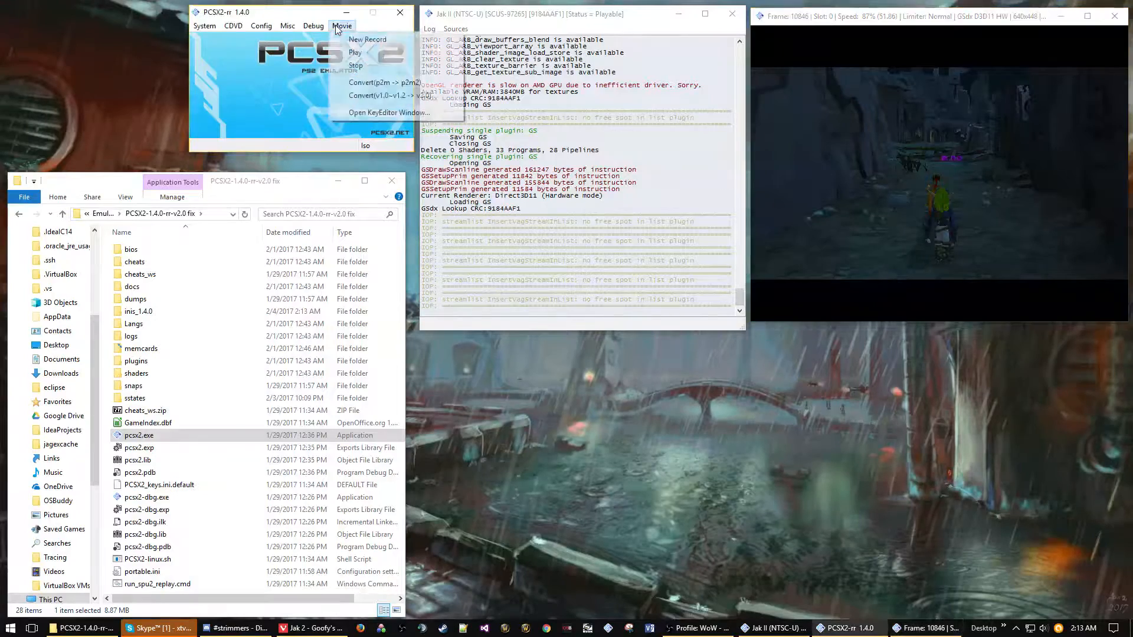
{"action": "left_click", "coordinate": [367, 39]}
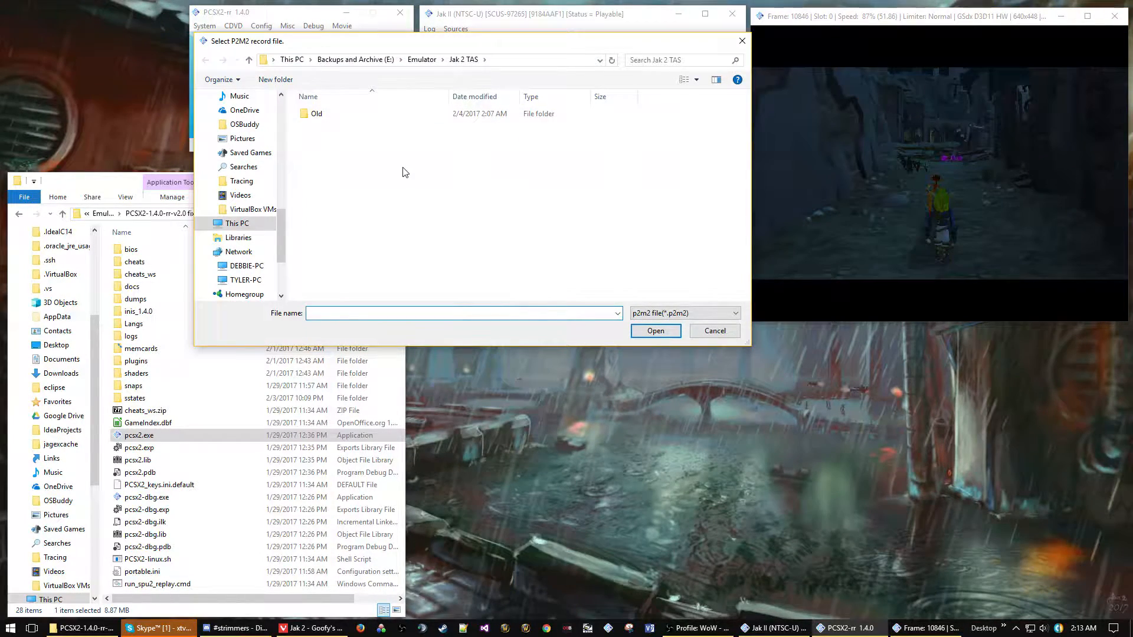
{"action": "type", "text": "dem"}
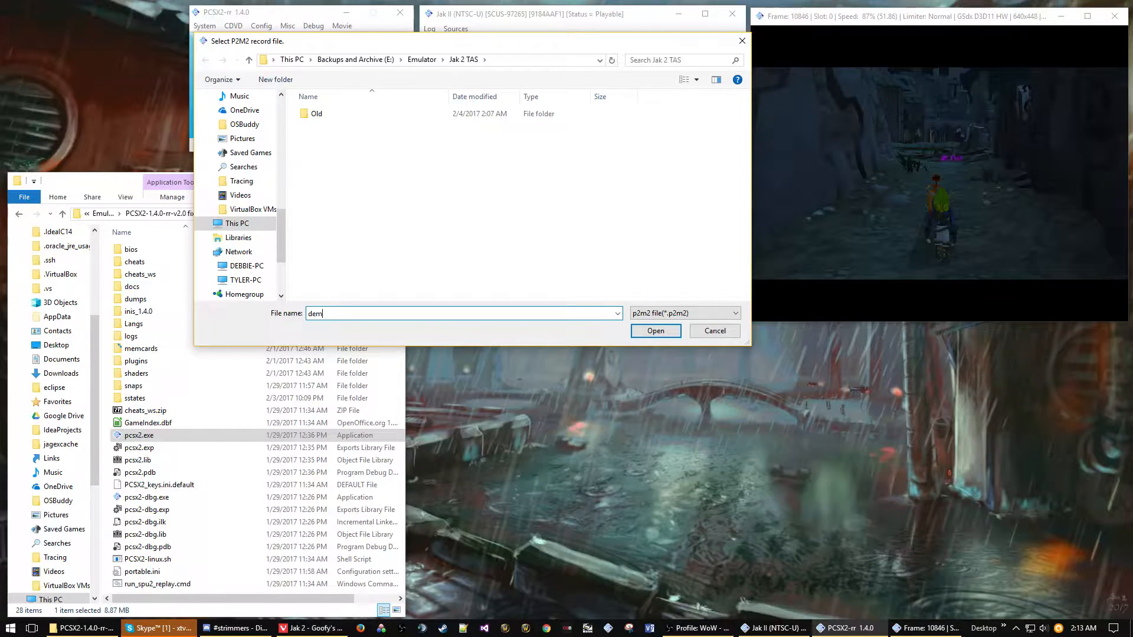
{"action": "left_click", "coordinate": [655, 330]}
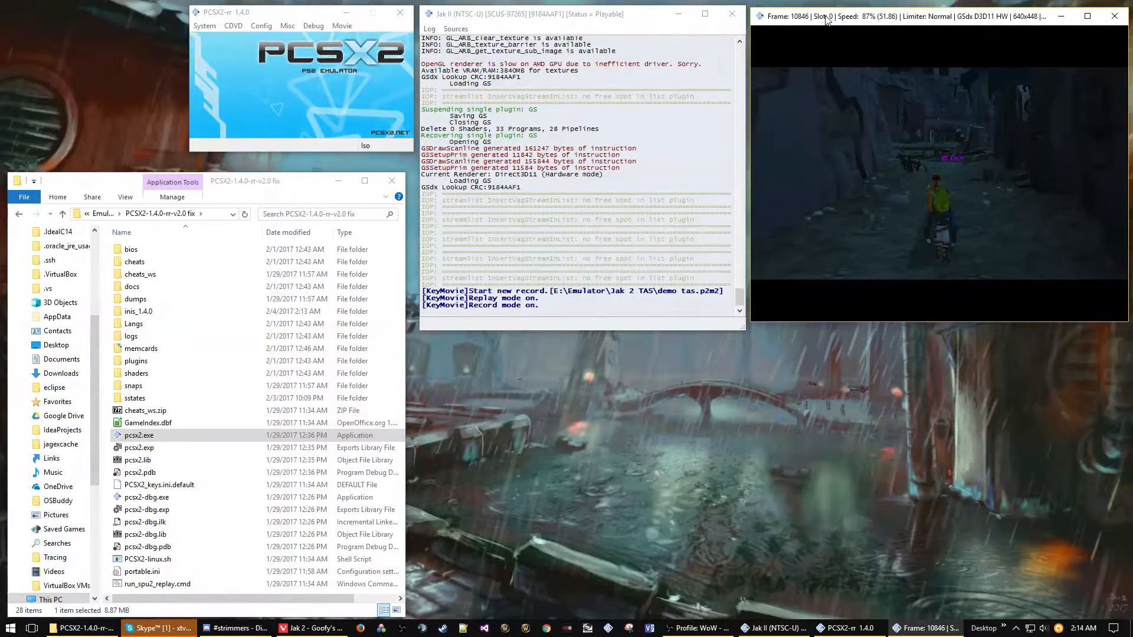
Save the current game state to savestate slot 0
{"action": "left_click", "coordinate": [204, 25]}
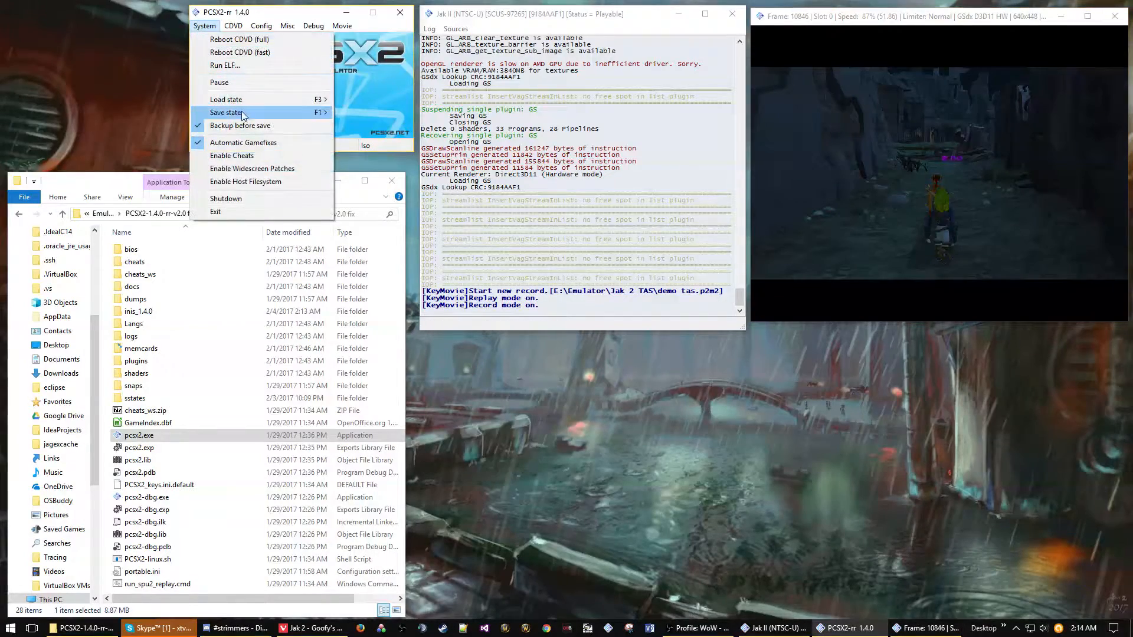
{"action": "left_click", "coordinate": [225, 112]}
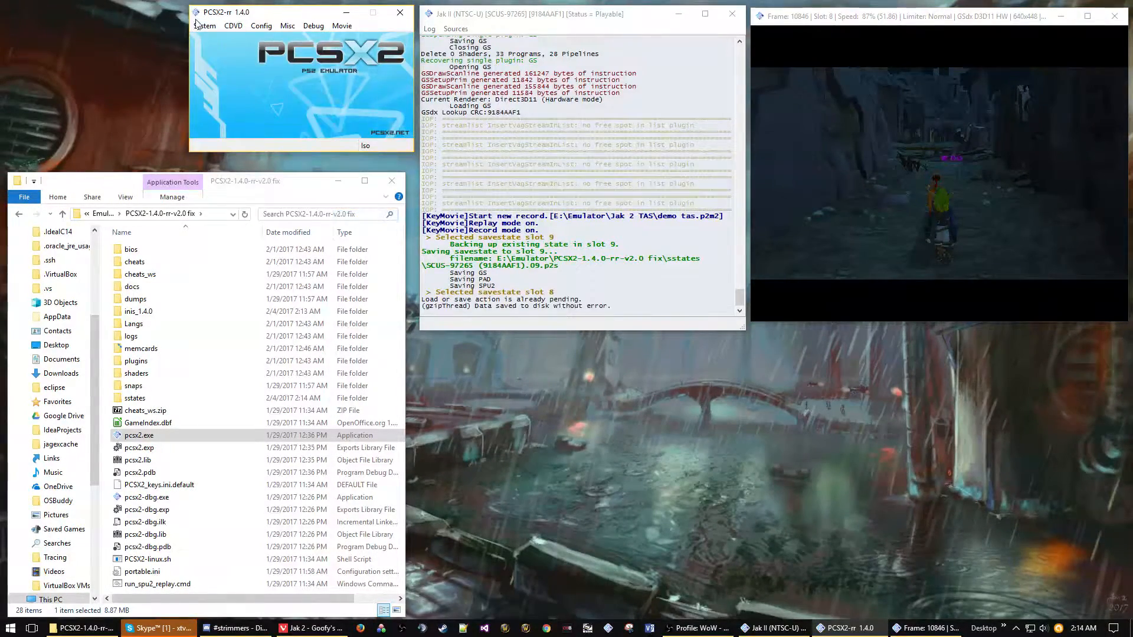
{"action": "left_click", "coordinate": [204, 25]}
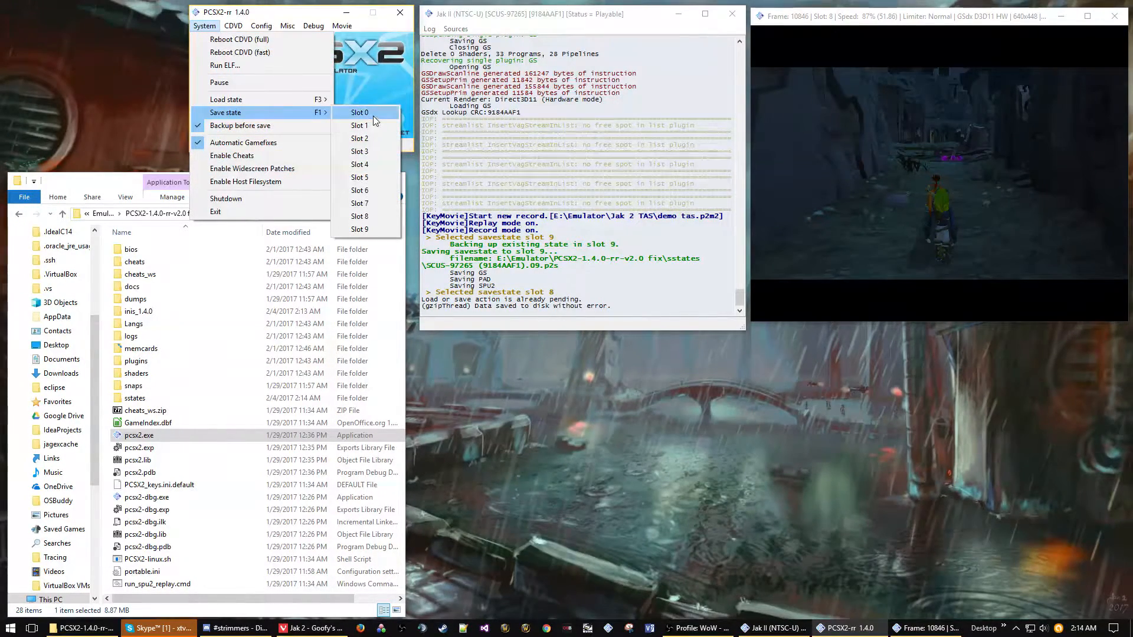
{"action": "left_click", "coordinate": [358, 112]}
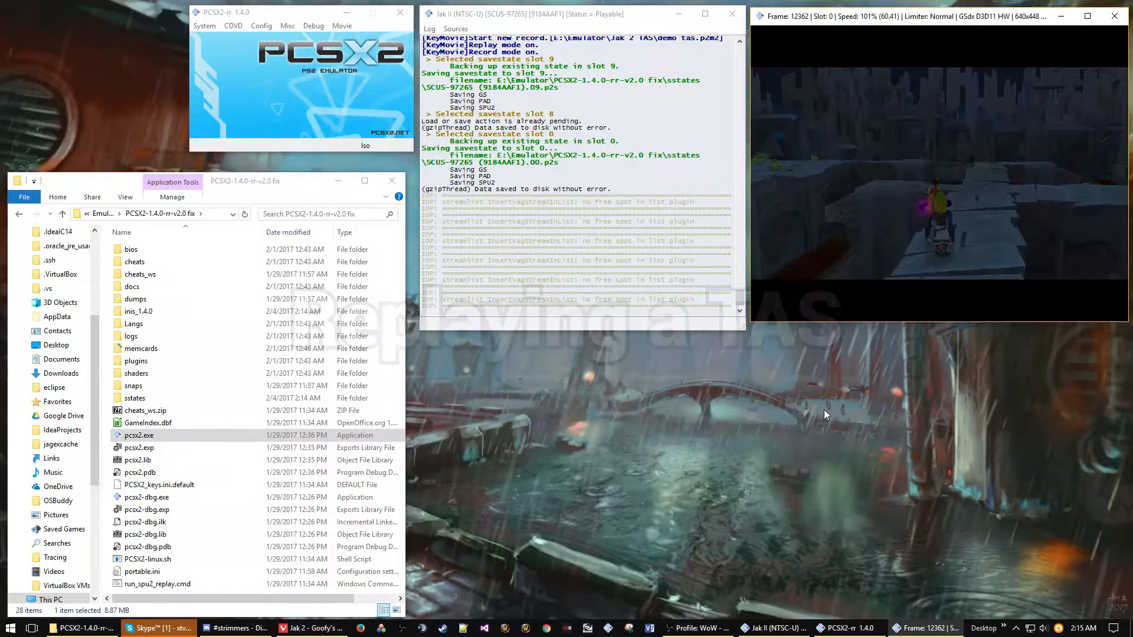
{"action": "mouse_move", "coordinate": [833, 361]}
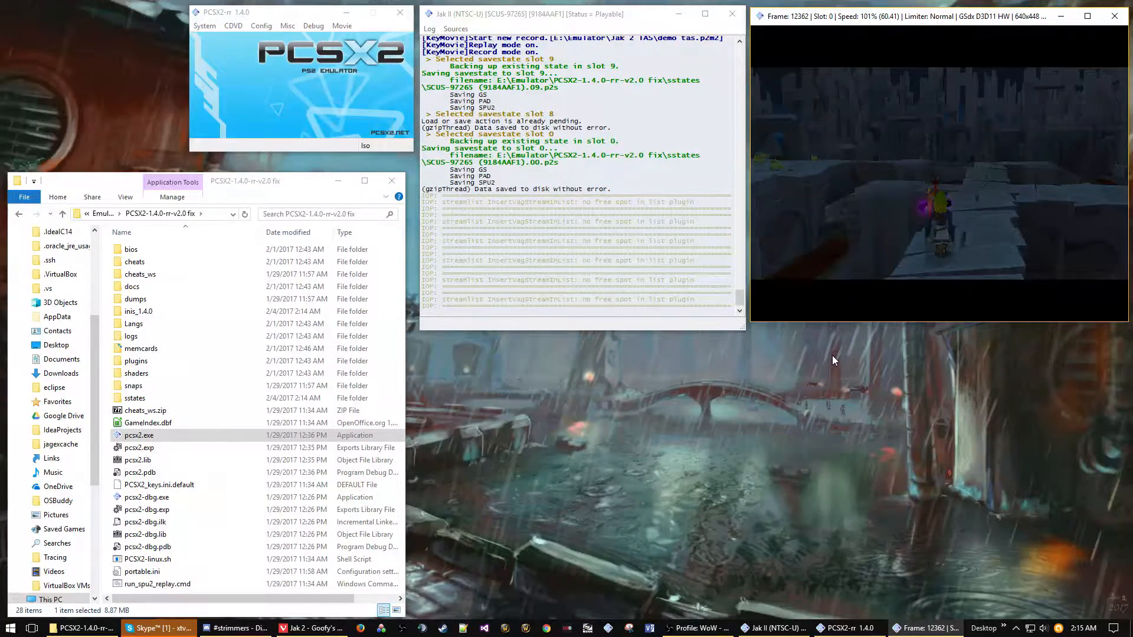
{"action": "mouse_move", "coordinate": [912, 230]}
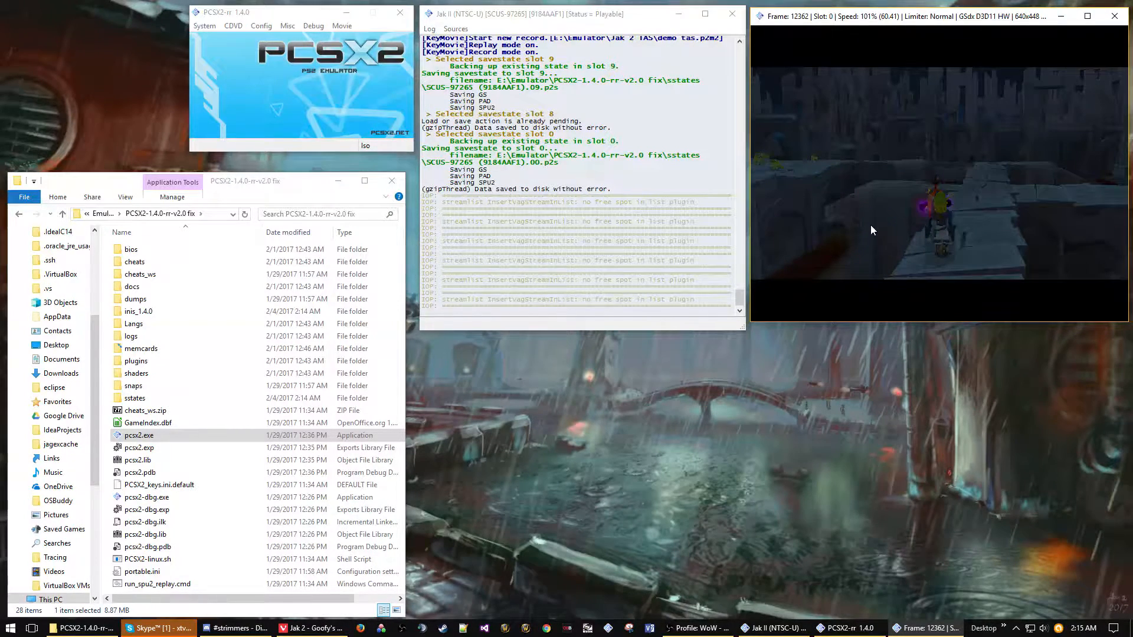
{"action": "mouse_move", "coordinate": [990, 200]}
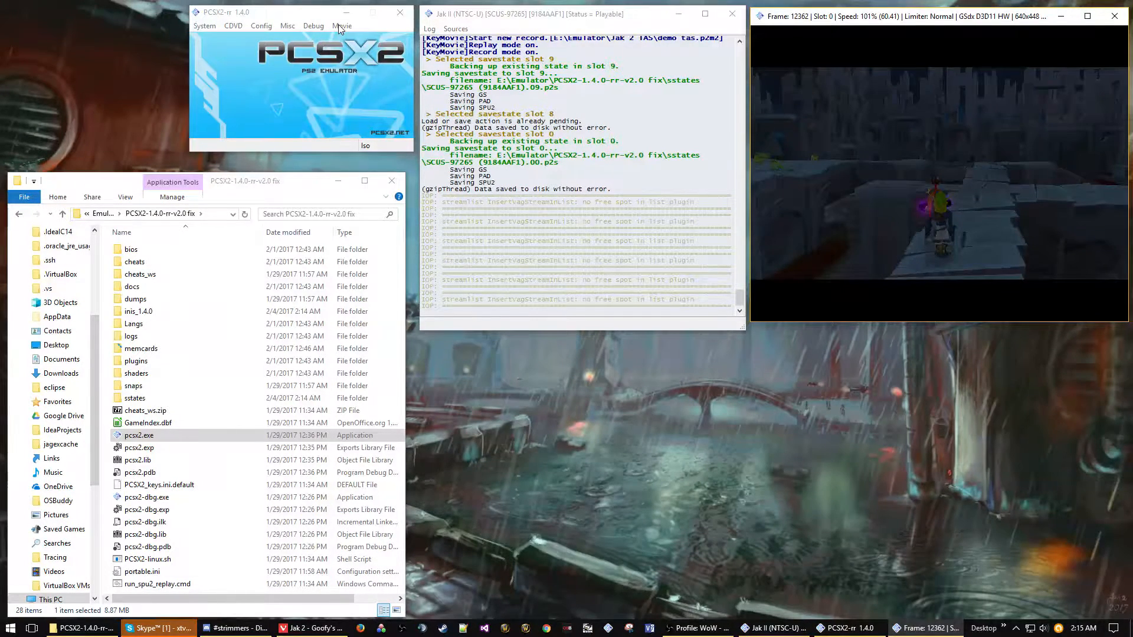
Toggle the movie to replay, then reload the game state from slot 0
{"action": "left_click", "coordinate": [341, 24]}
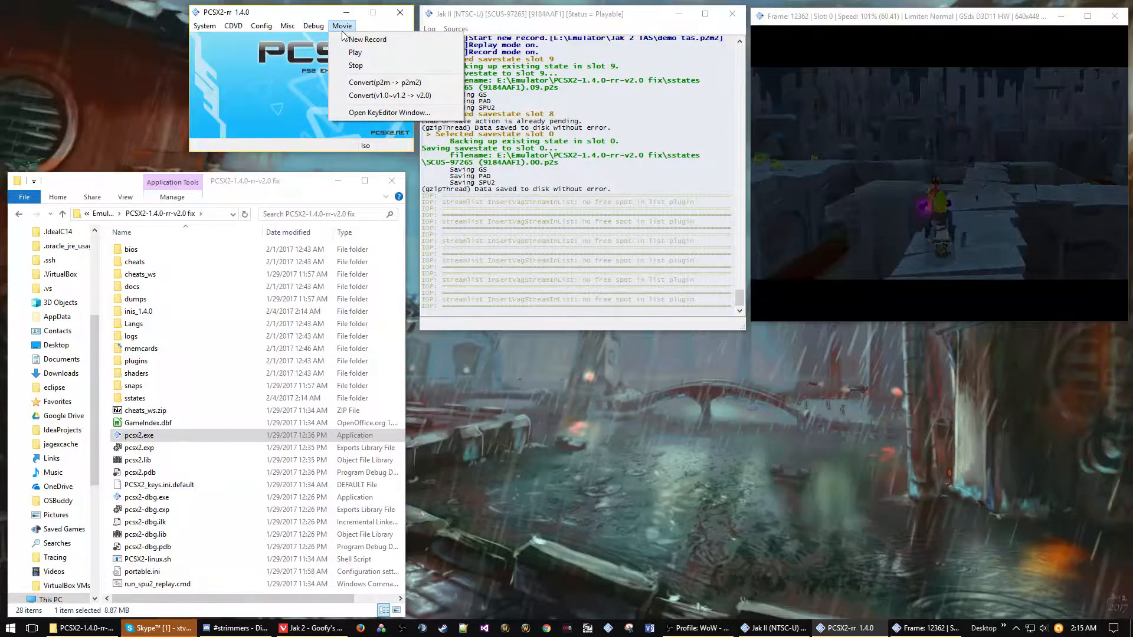
{"action": "left_click", "coordinate": [831, 16]}
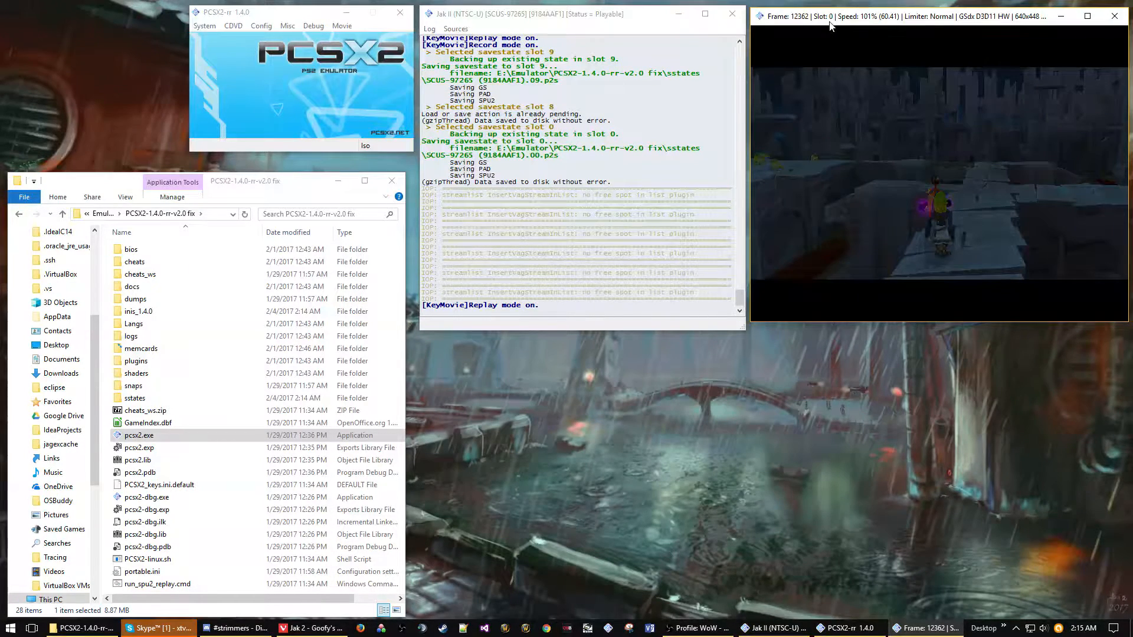
{"action": "left_click", "coordinate": [204, 25]}
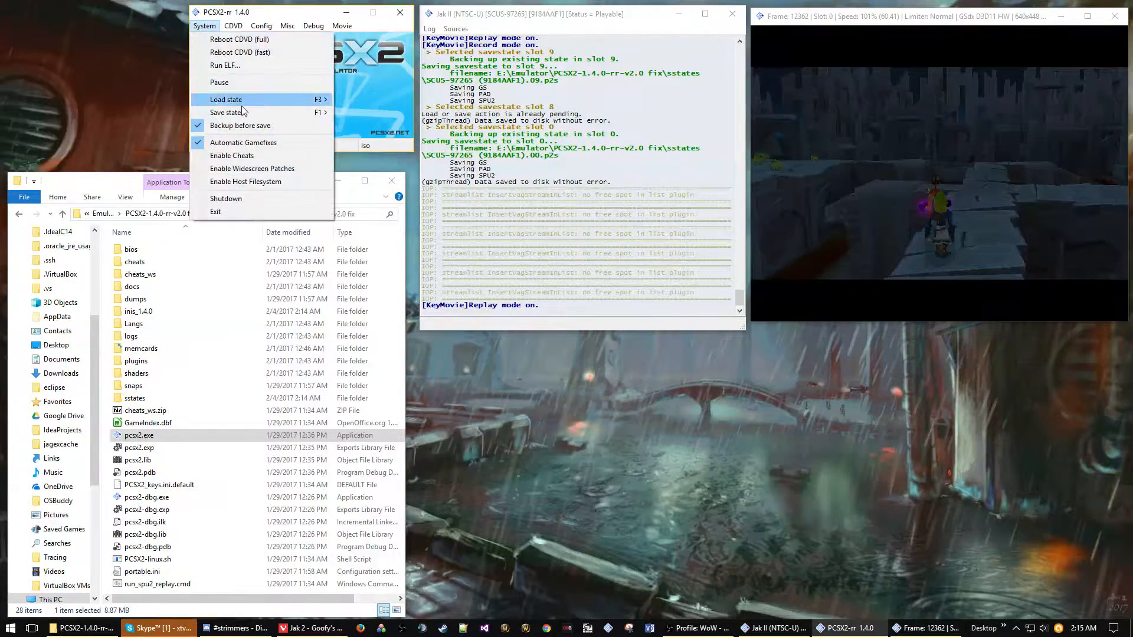
{"action": "left_click", "coordinate": [227, 99]}
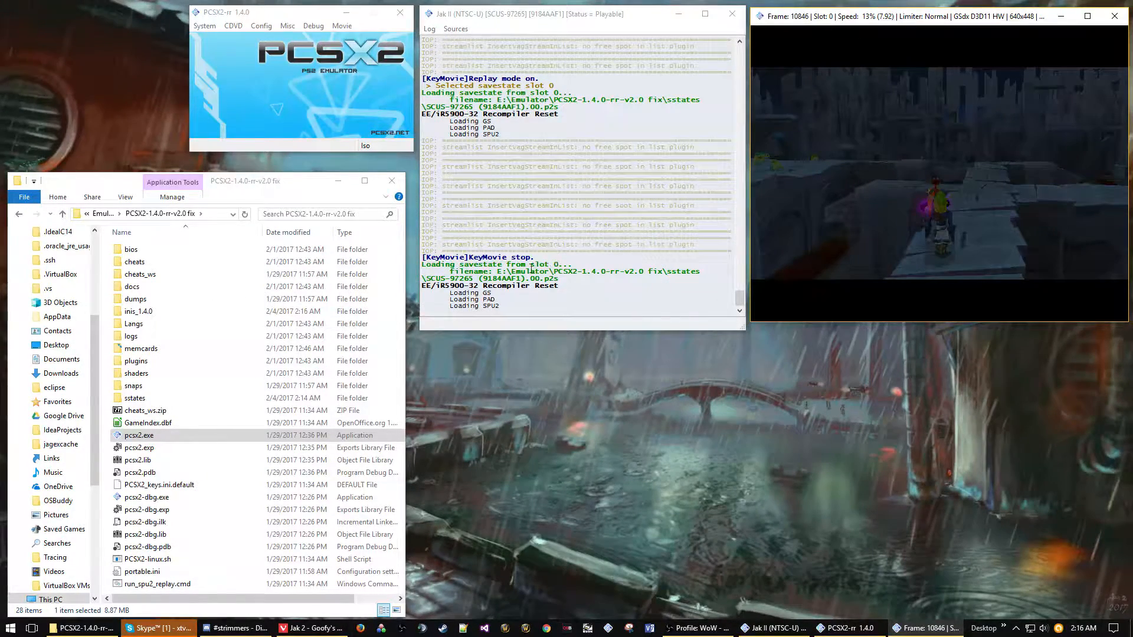
Play back the recorded demo tas.p2m2 movie from the Movie menu
{"action": "left_click", "coordinate": [342, 25]}
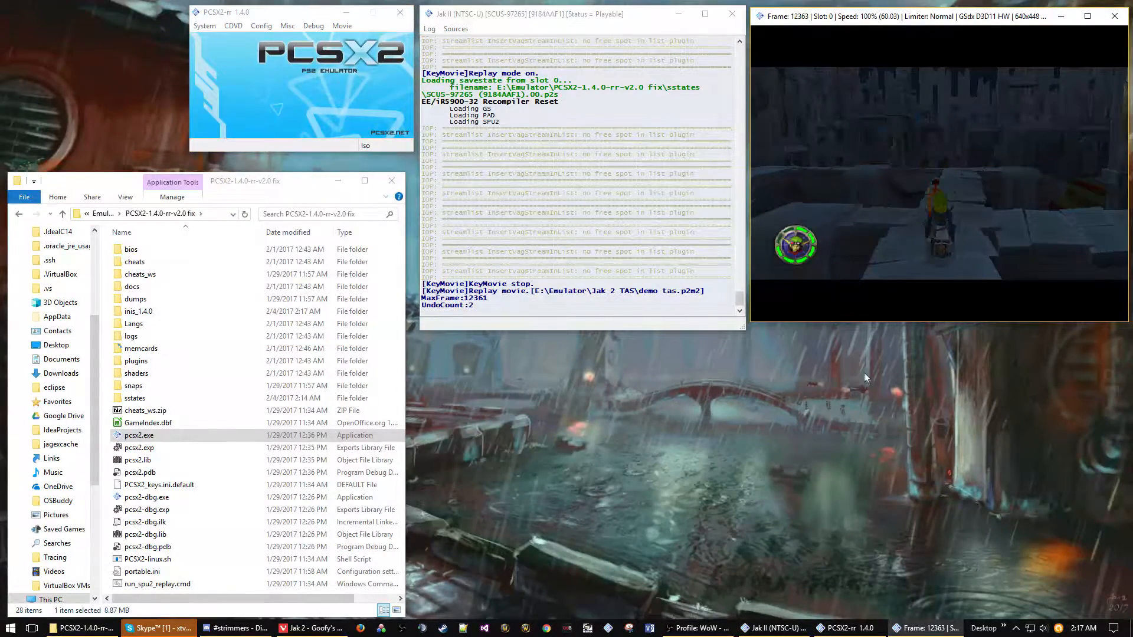
{"action": "mouse_move", "coordinate": [819, 342]}
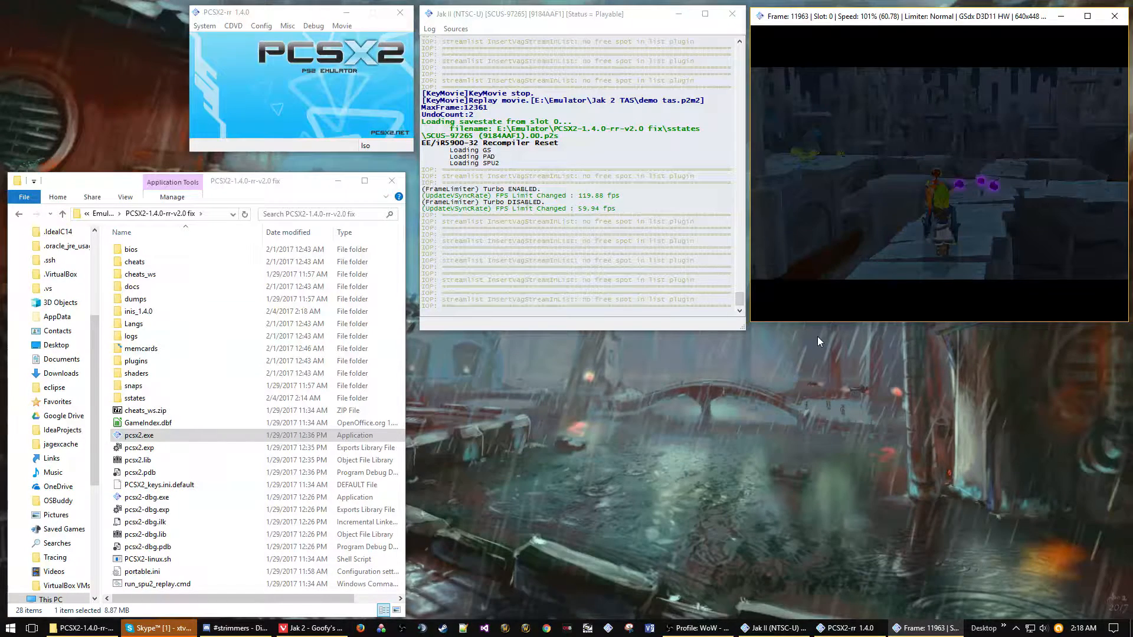
Save the reached game state to slot 0 via System > Save state
{"action": "left_click", "coordinate": [205, 25]}
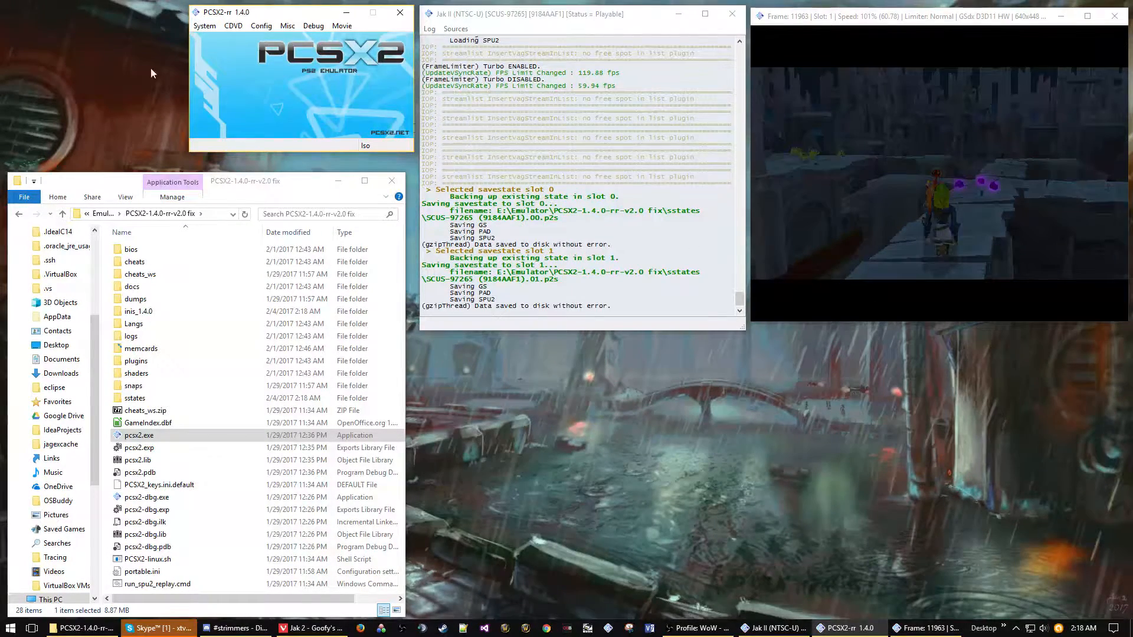
{"action": "left_click", "coordinate": [204, 25]}
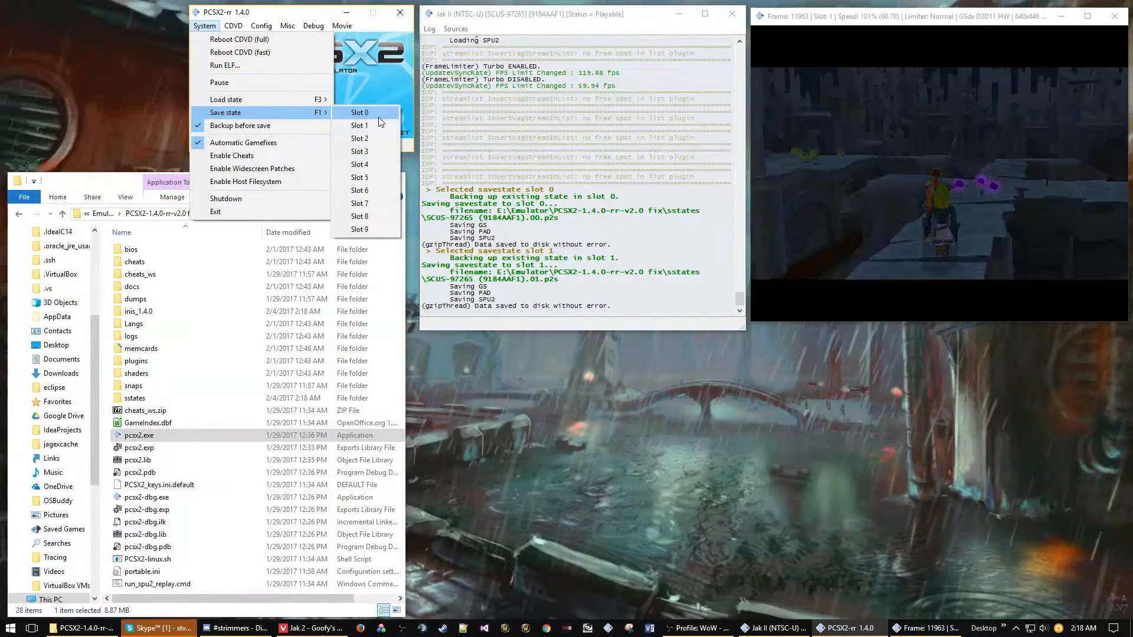
{"action": "left_click", "coordinate": [359, 112]}
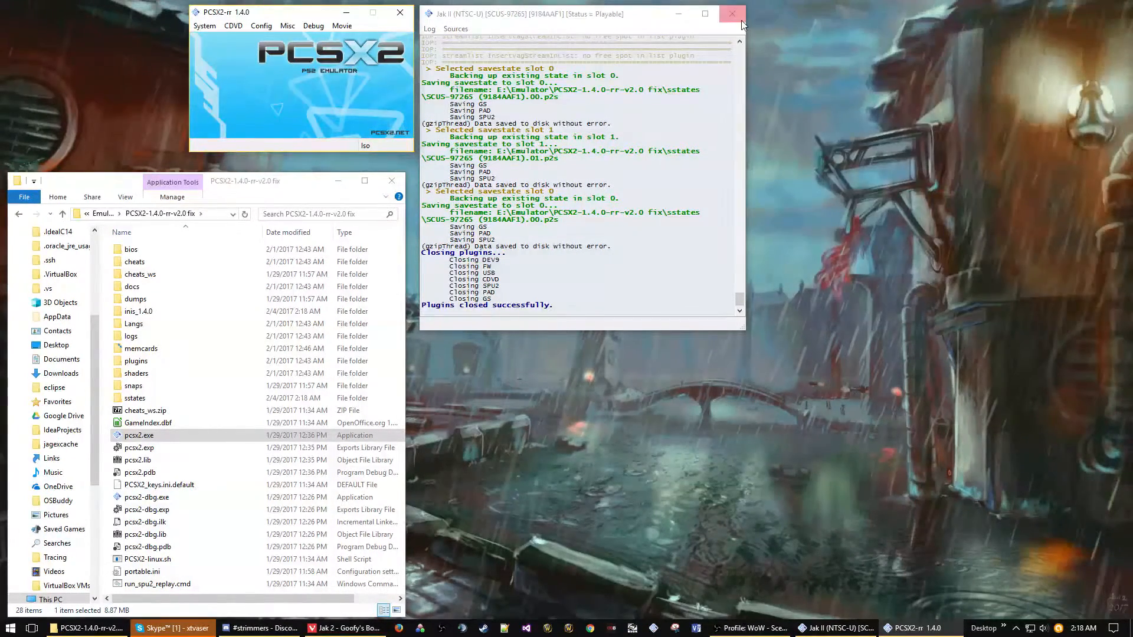
Reboot the game from disc and reopen the demo tas movie for replay
{"action": "left_click", "coordinate": [730, 13]}
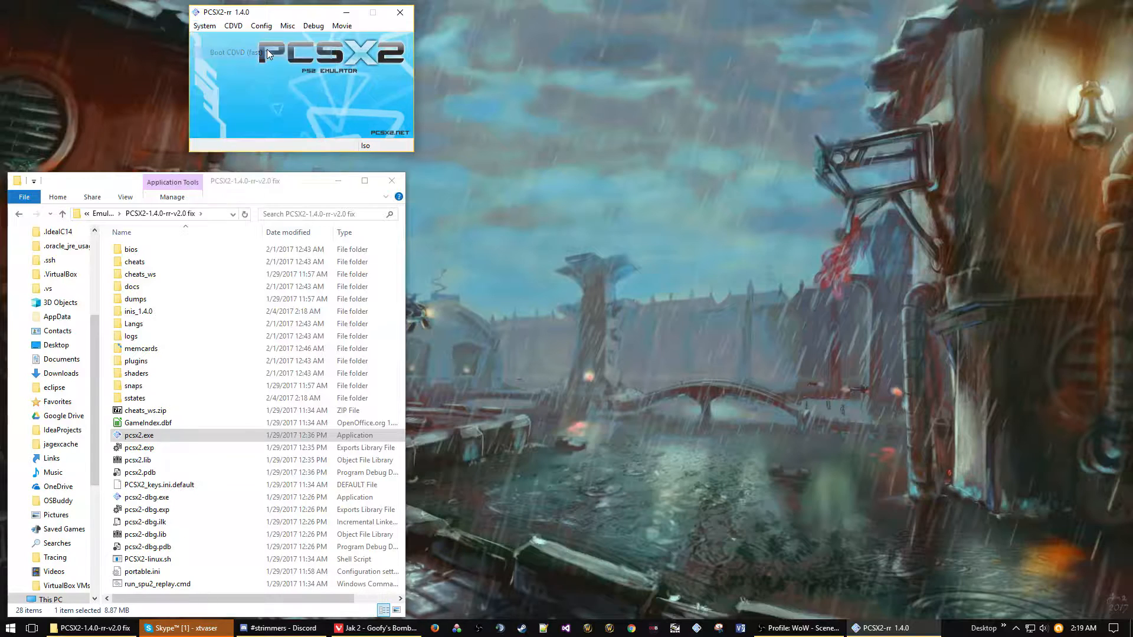
{"action": "left_click", "coordinate": [233, 54]}
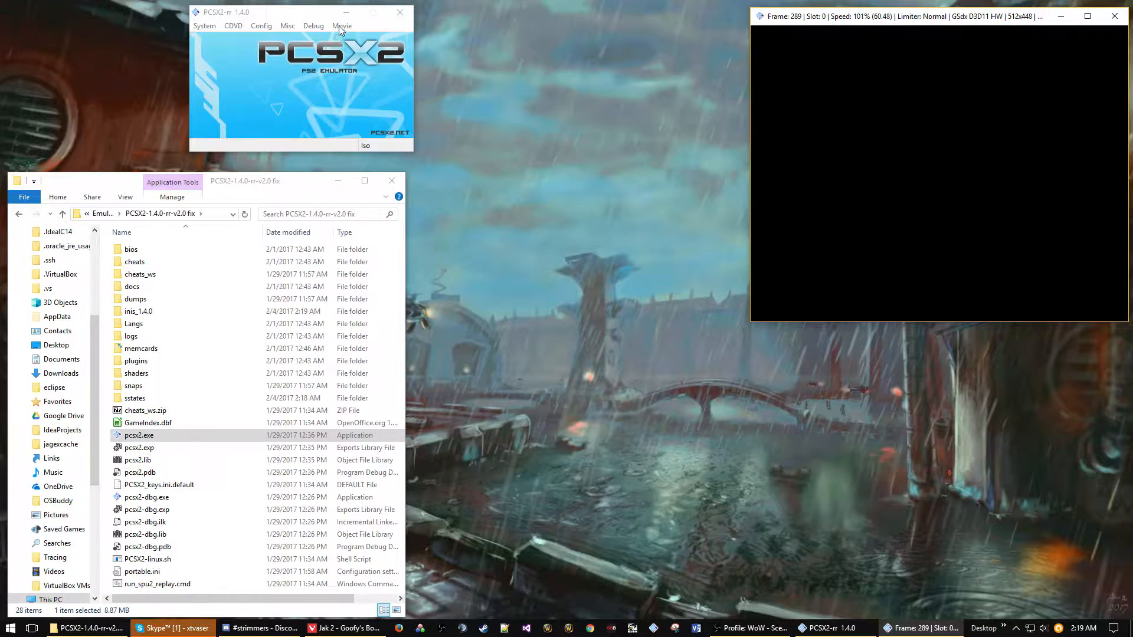
{"action": "left_click", "coordinate": [341, 25]}
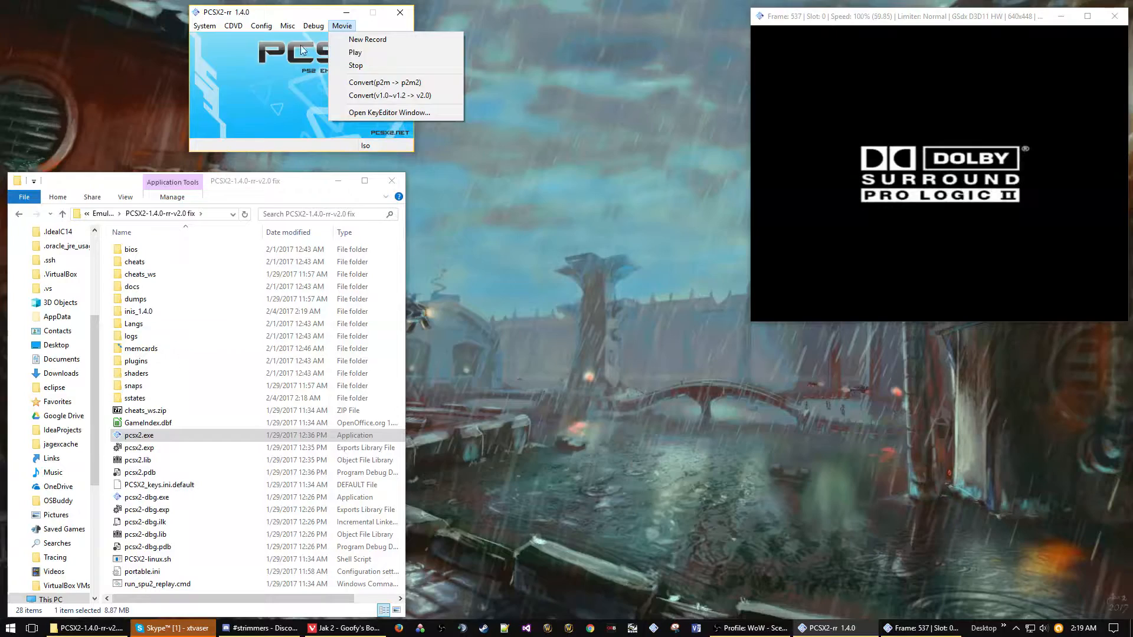
{"action": "left_click", "coordinate": [355, 52]}
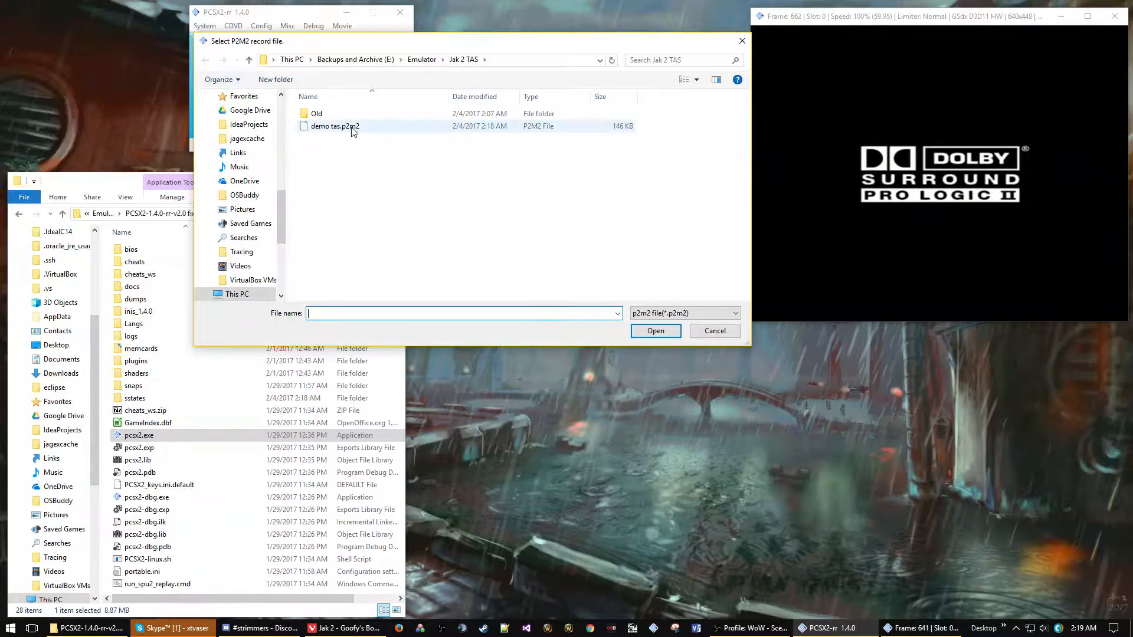
{"action": "left_click", "coordinate": [712, 331]}
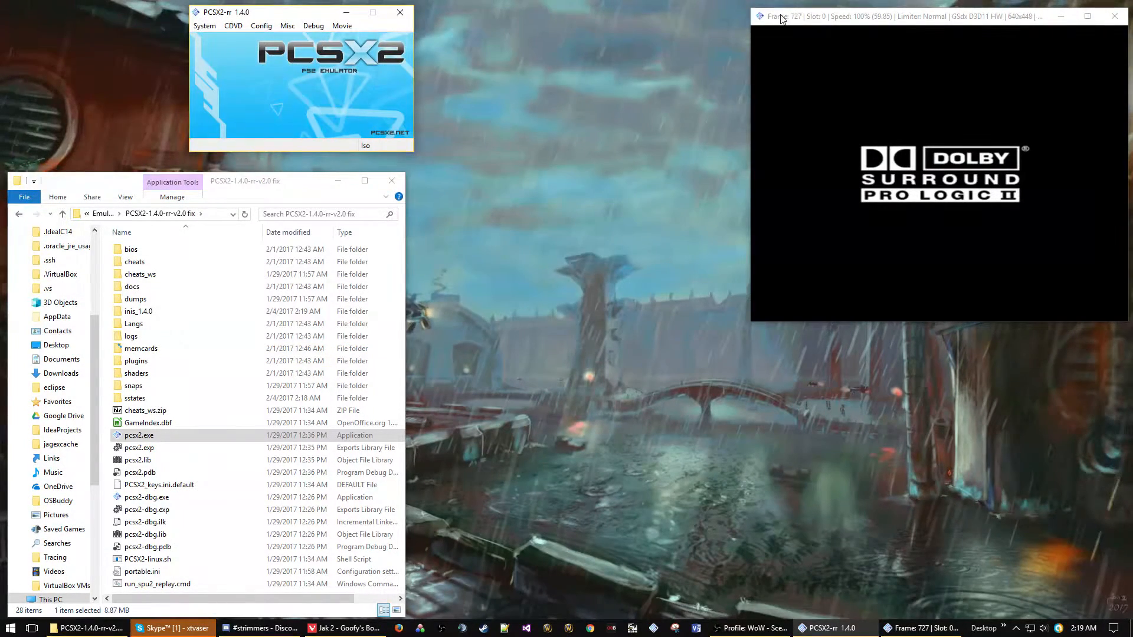
Show the emulator console log from the System menu
{"action": "left_click", "coordinate": [204, 25]}
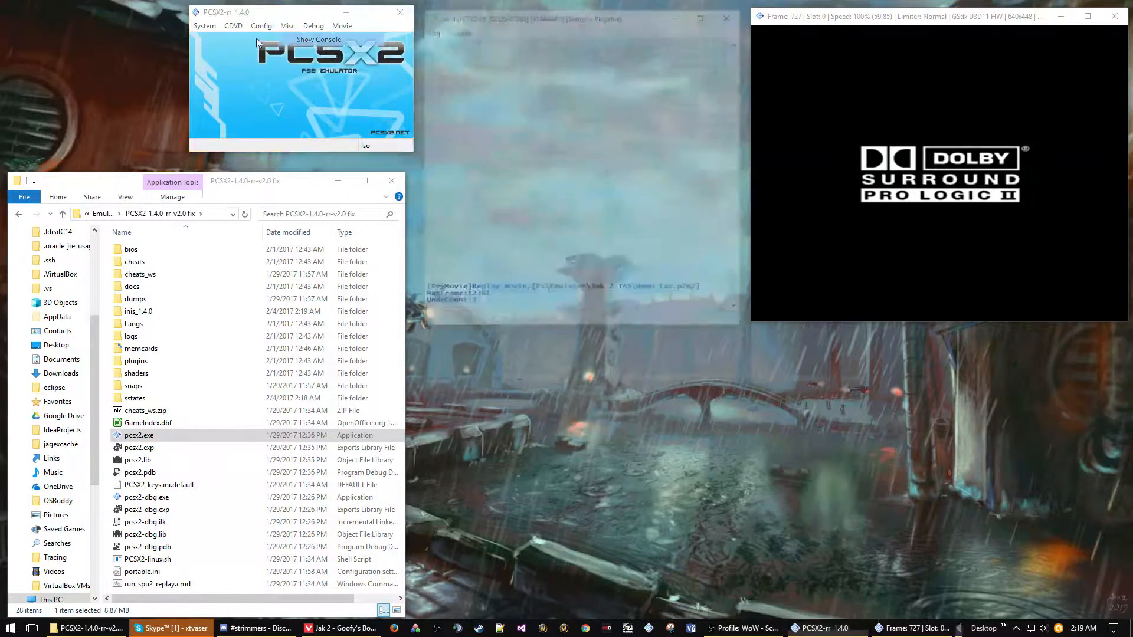
{"action": "left_click", "coordinate": [204, 25]}
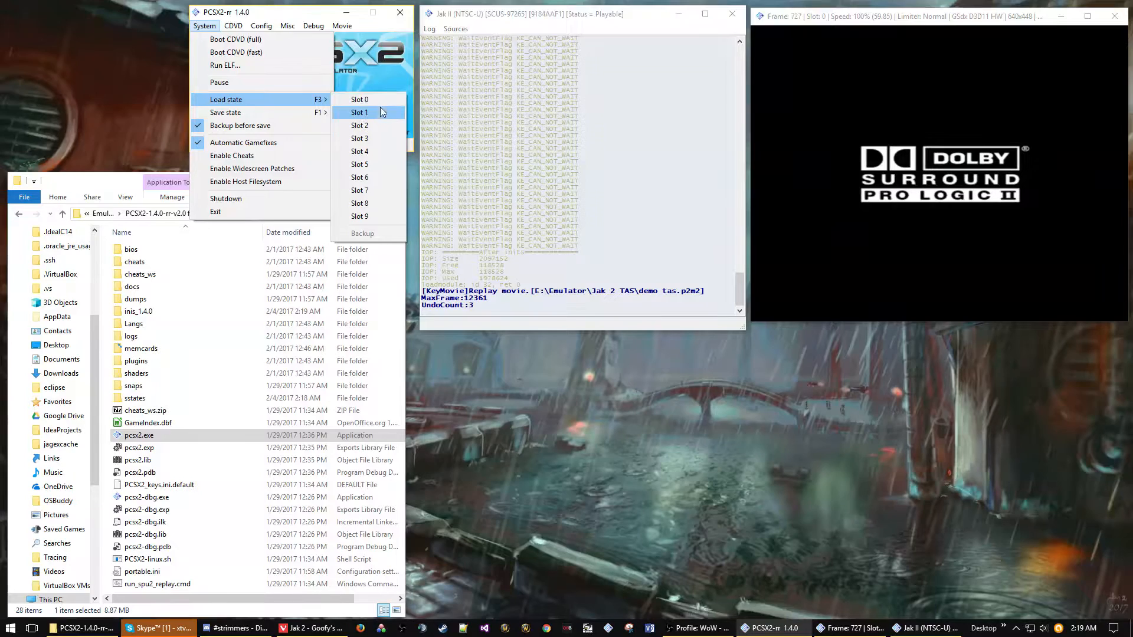
Load the slot 0 savestate, switching the movie into record mode
{"action": "left_click", "coordinate": [359, 100]}
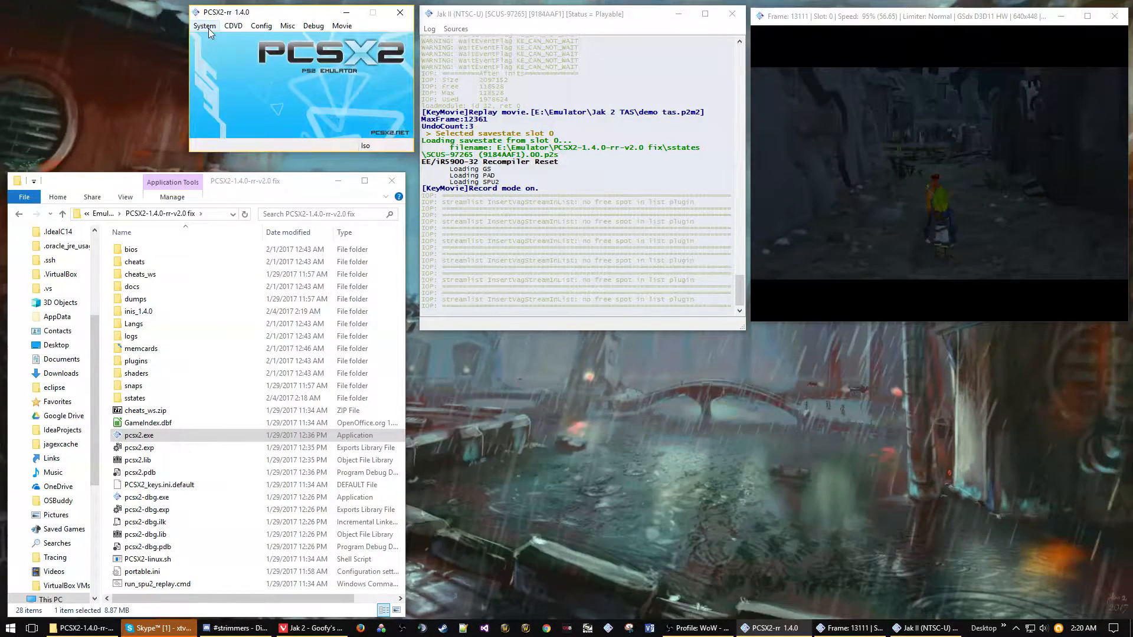
Save the current game state into savestate slot 9 while recording
{"action": "left_click", "coordinate": [204, 25]}
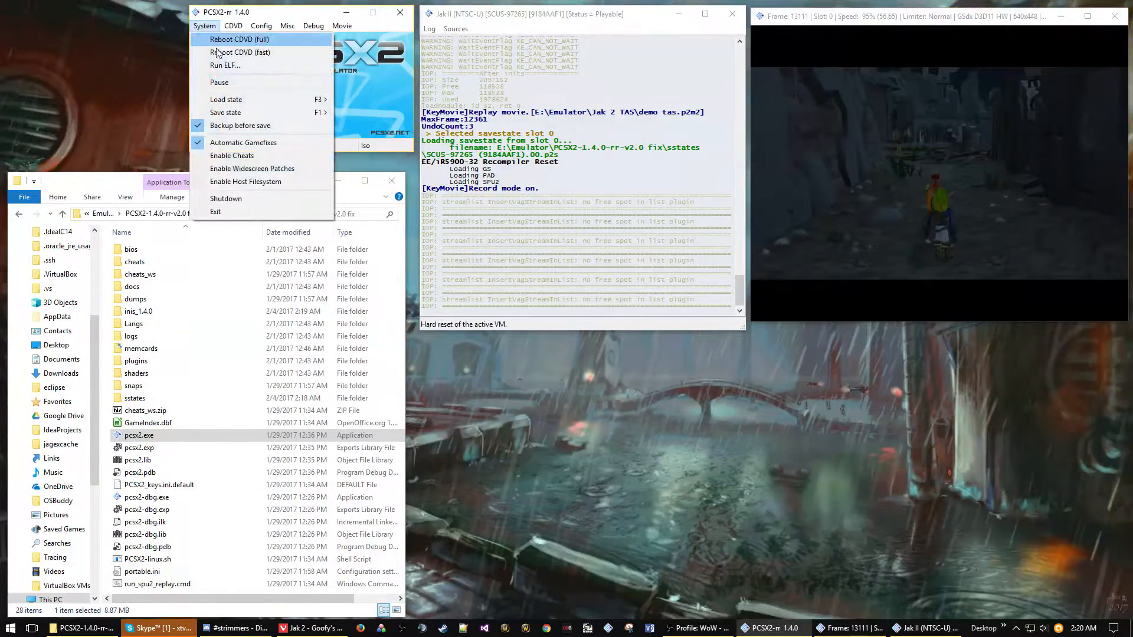
{"action": "left_click", "coordinate": [225, 99]}
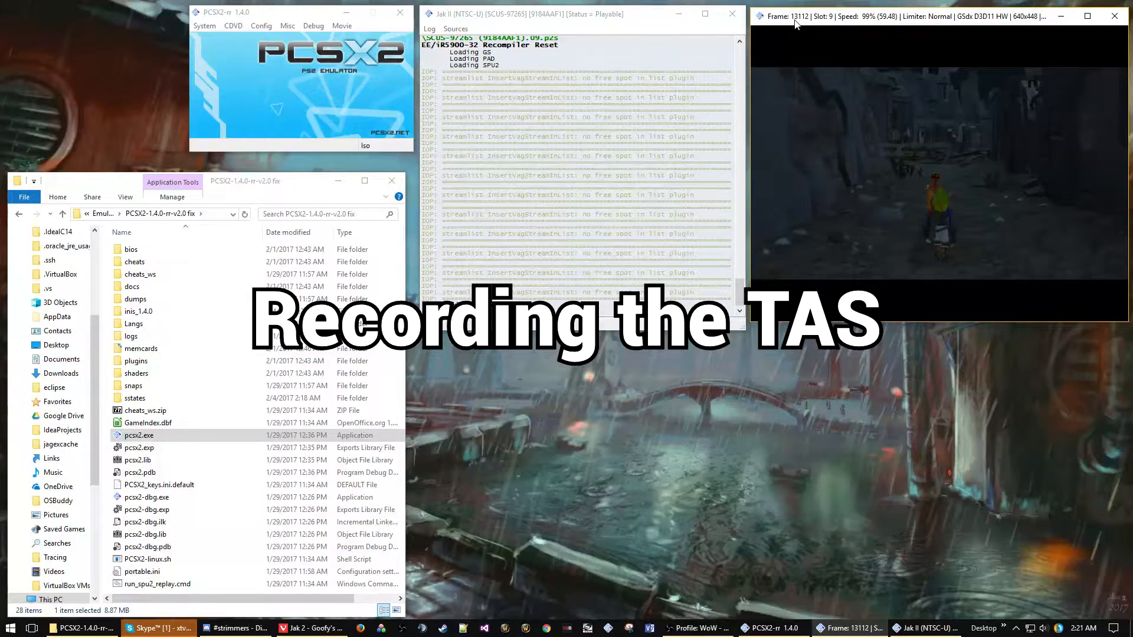
Play demo tas.p2m2 and load the slot 9 savestate to replay from there
{"action": "left_click", "coordinate": [342, 25]}
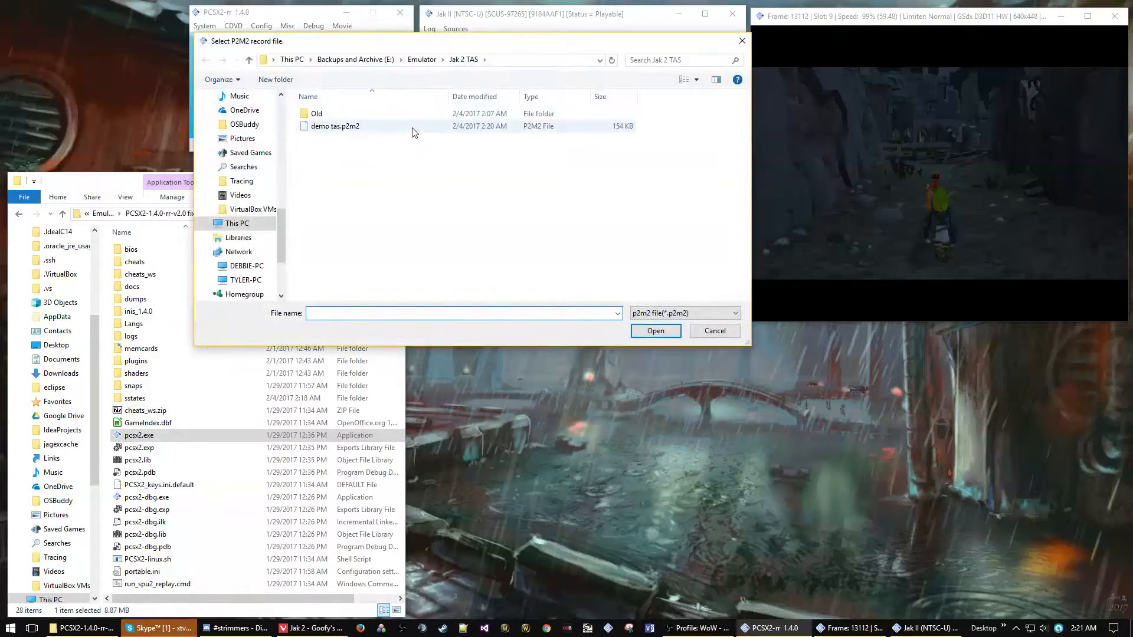
{"action": "left_click", "coordinate": [654, 330]}
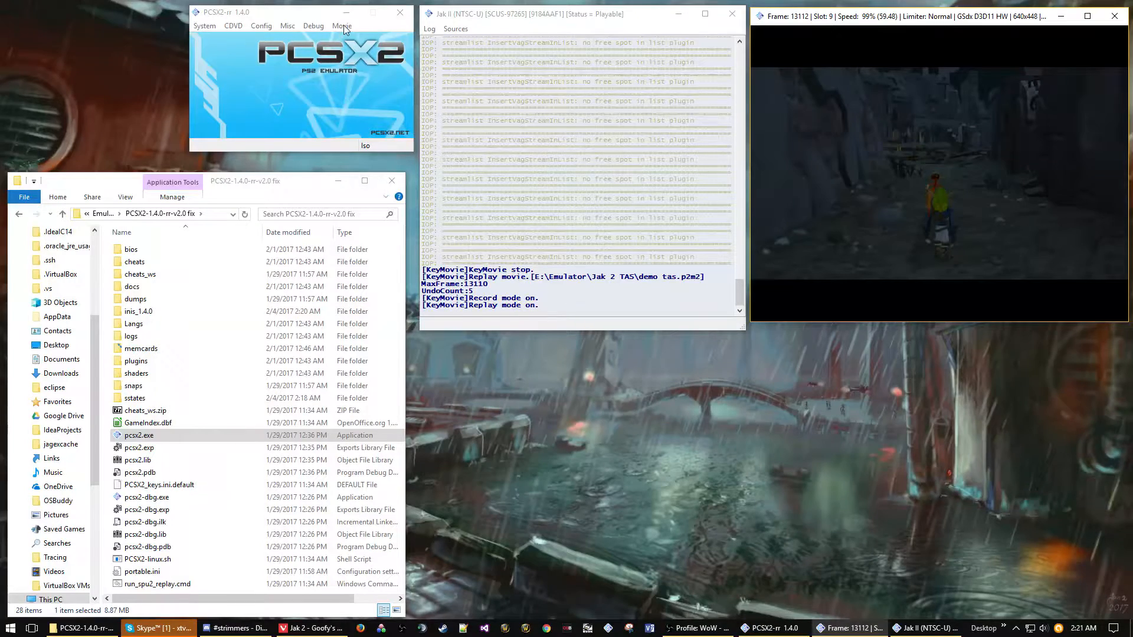
{"action": "left_click", "coordinate": [204, 24]}
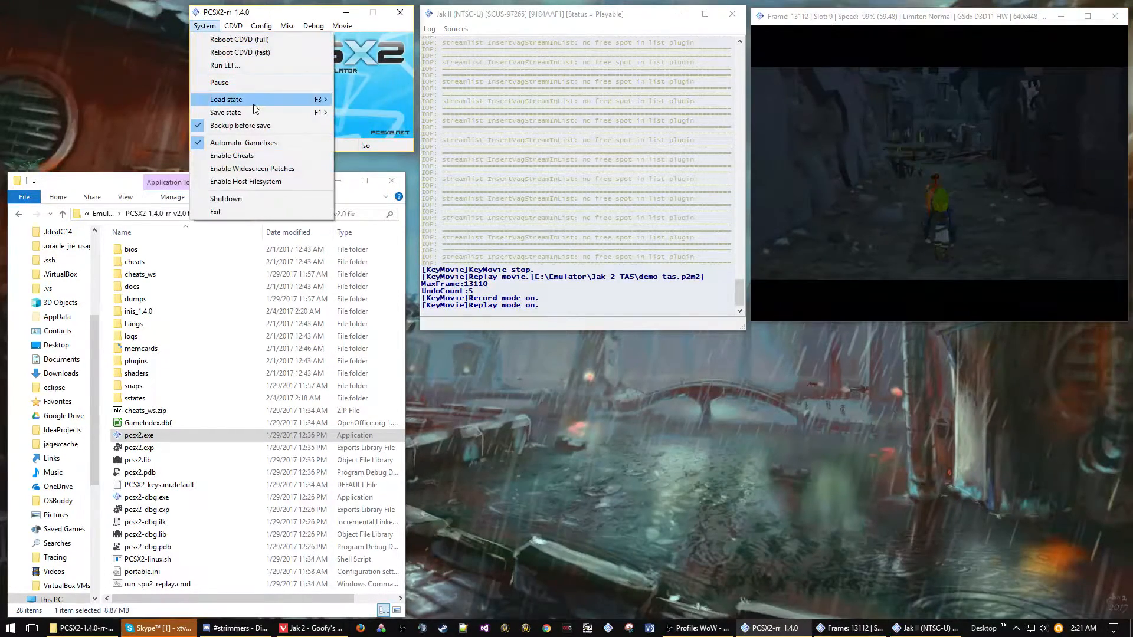
{"action": "mouse_move", "coordinate": [227, 99]}
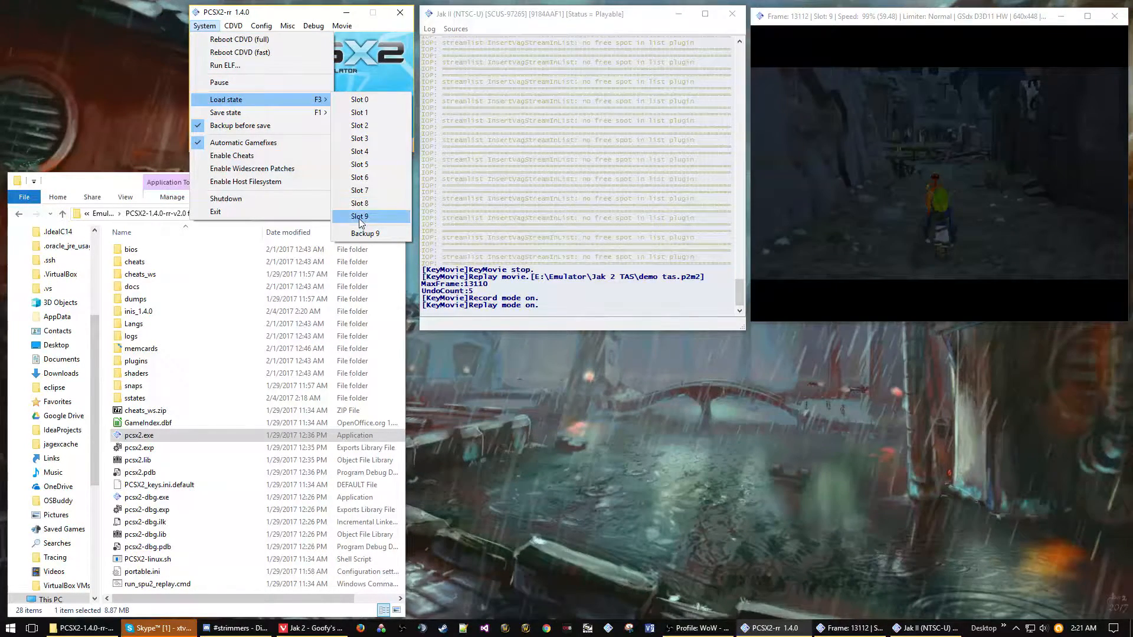
{"action": "left_click", "coordinate": [358, 217]}
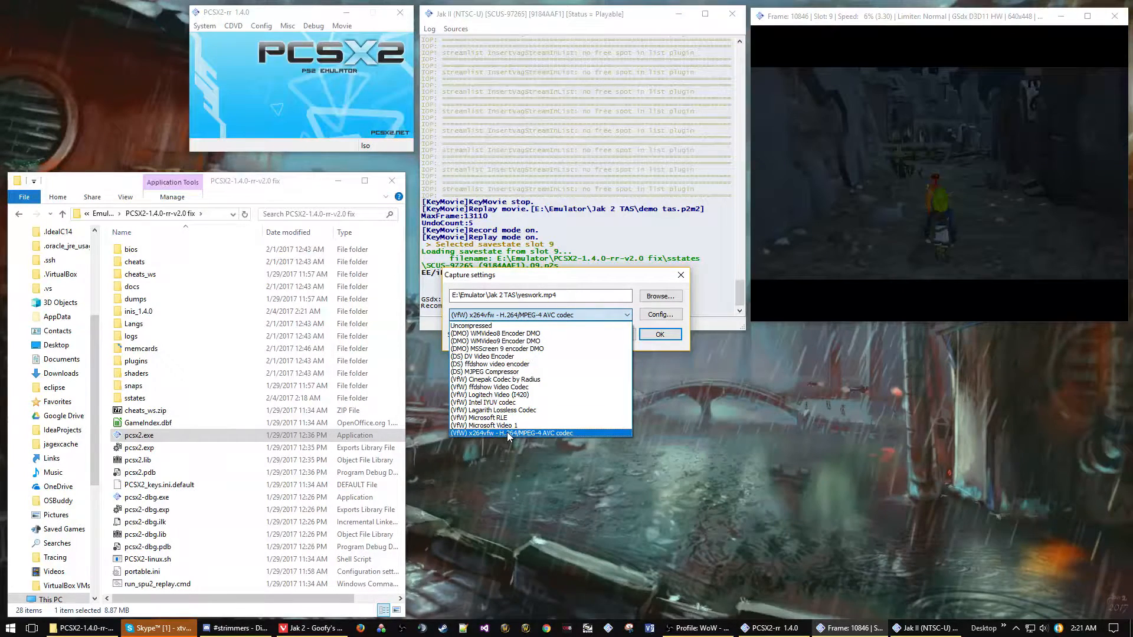
Choose the x264vfw H.264 codec and accept its encoder configuration
{"action": "left_click", "coordinate": [513, 433]}
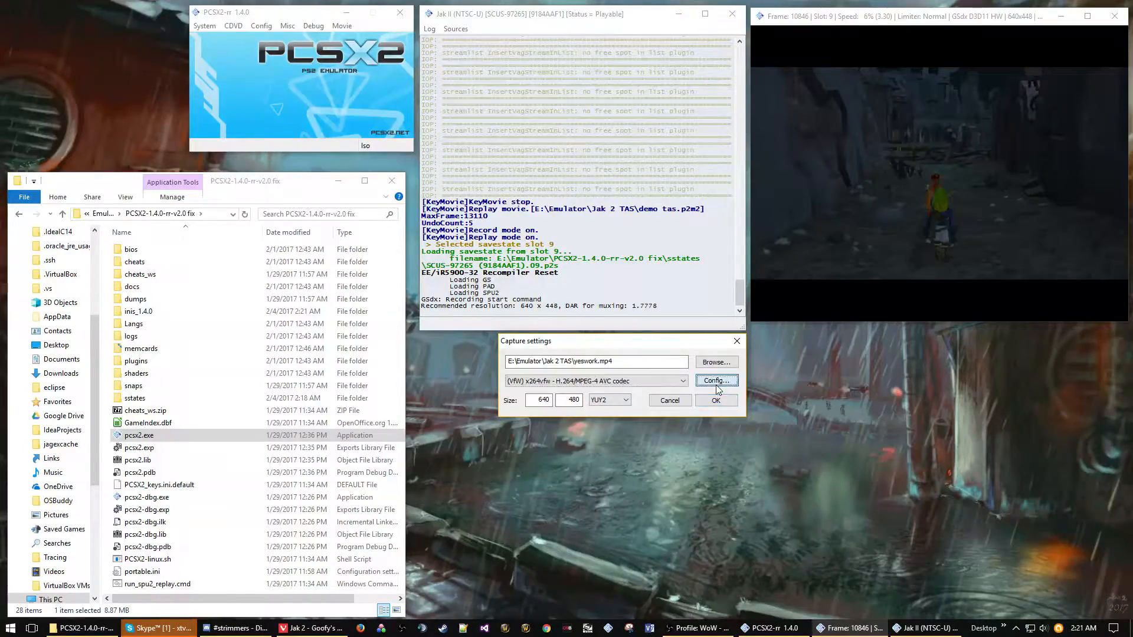
{"action": "left_click", "coordinate": [715, 381]}
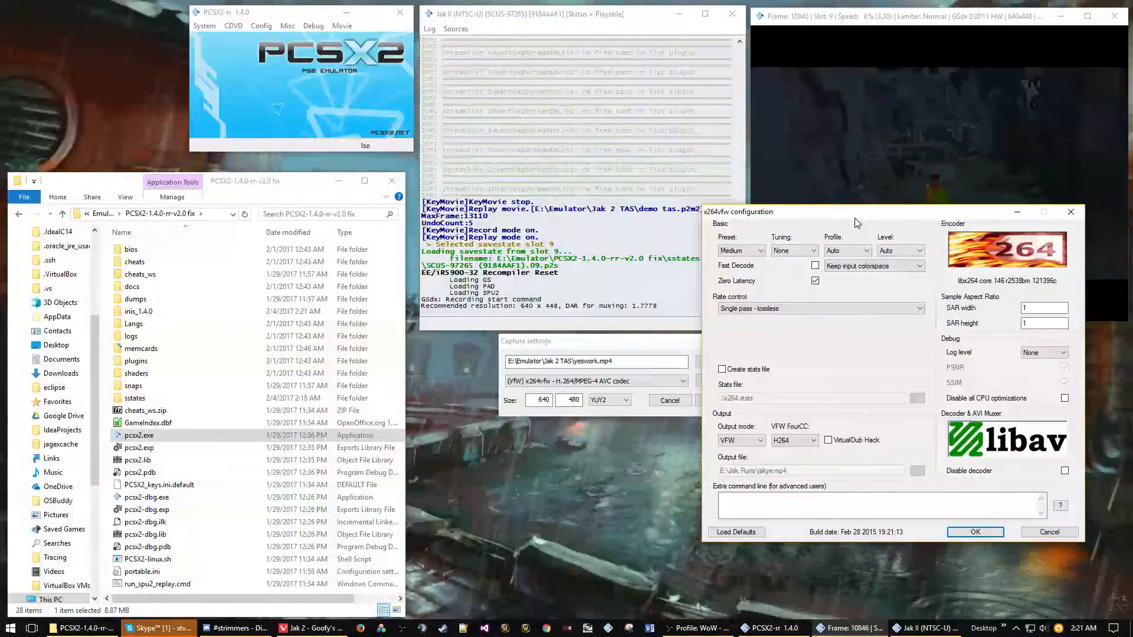
{"action": "left_click", "coordinate": [973, 532]}
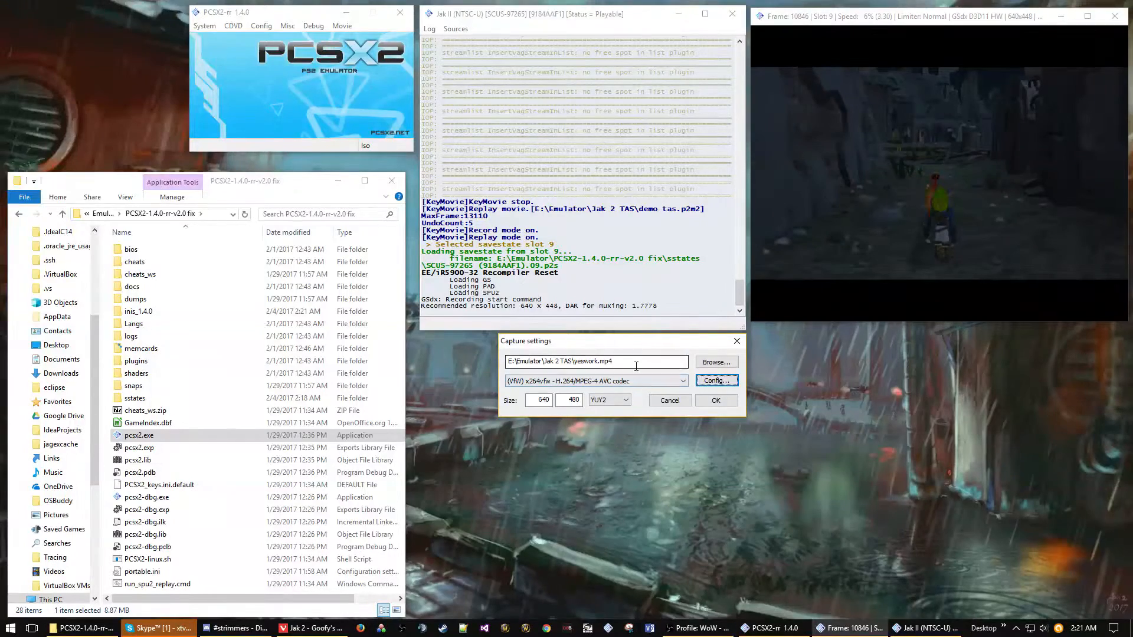
Set the output path to E:\Emulator\Jak 2 TAS\demotas.mp4 and begin capture
{"action": "double_click", "coordinate": [592, 361]}
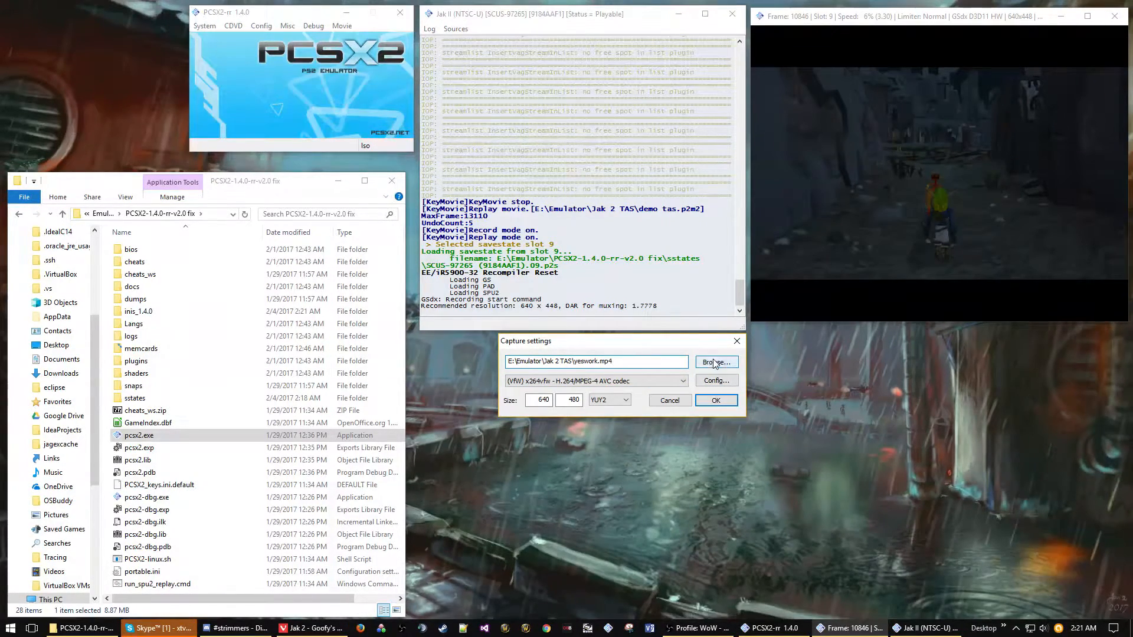
{"action": "left_click", "coordinate": [715, 362]}
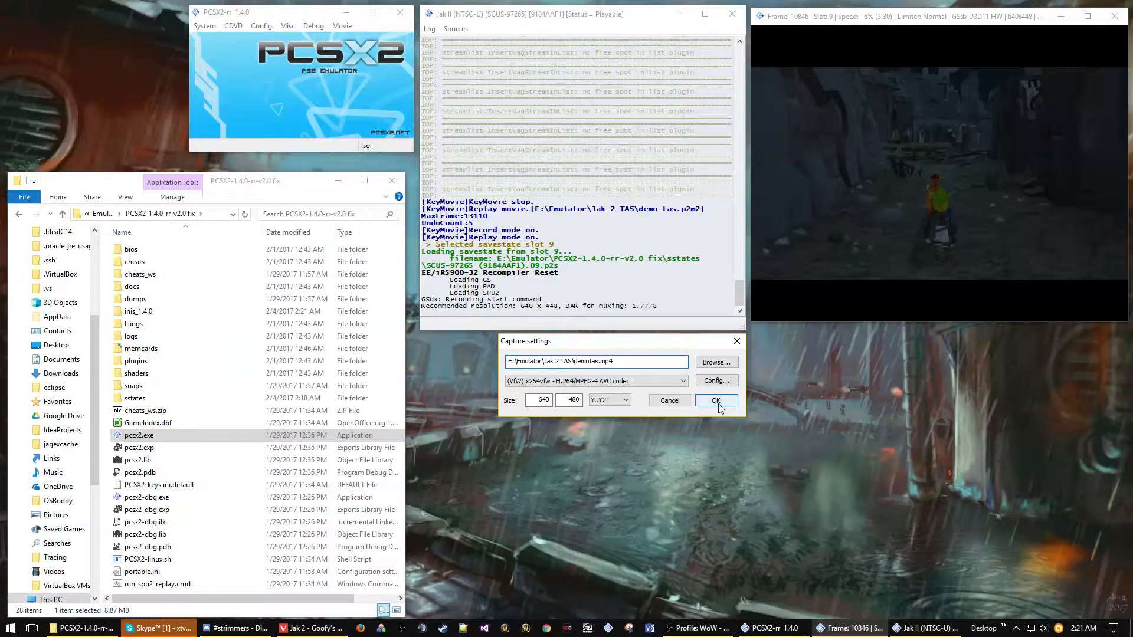
{"action": "left_click", "coordinate": [715, 400]}
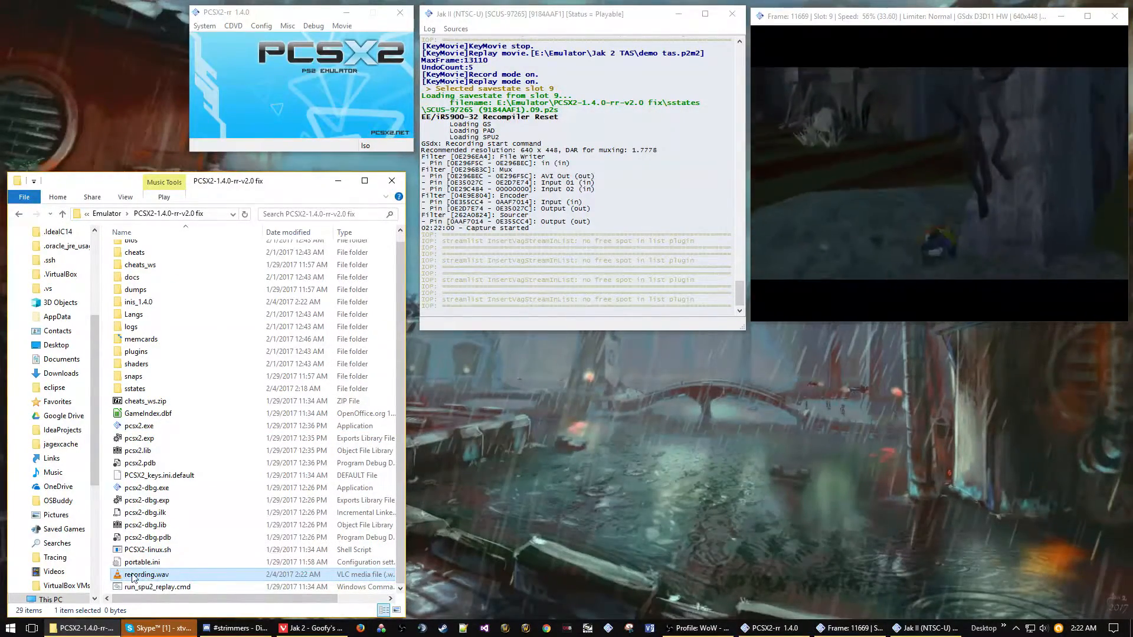
{"action": "mouse_move", "coordinate": [146, 575]}
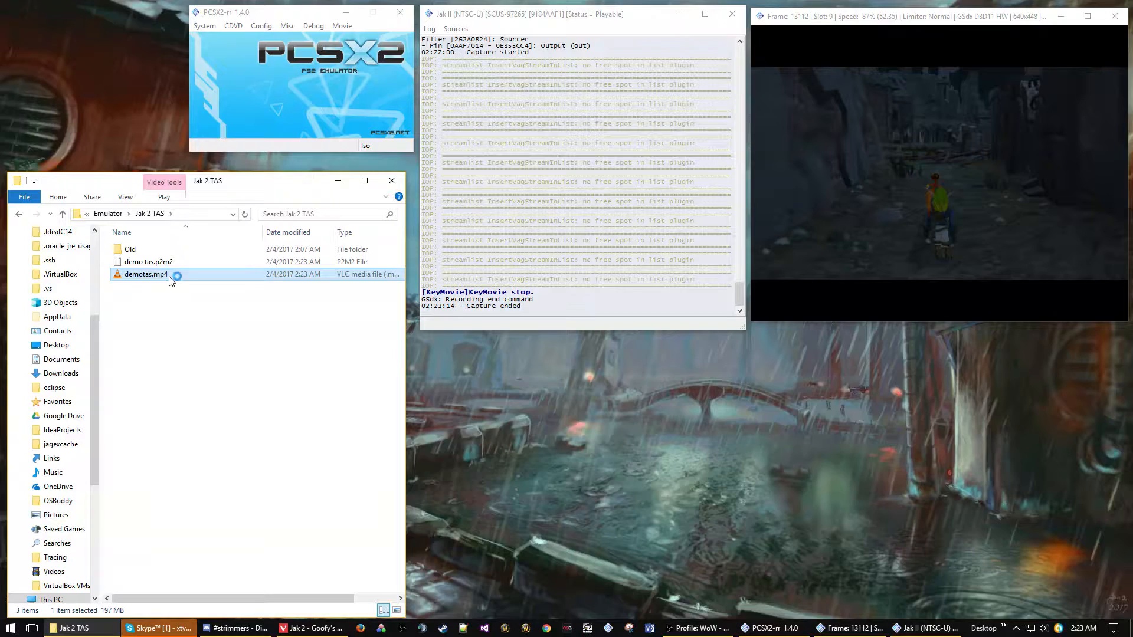
Play the dumped 197 MB demotas.mp4 from the Jak 2 TAS folder
{"action": "double_click", "coordinate": [146, 273]}
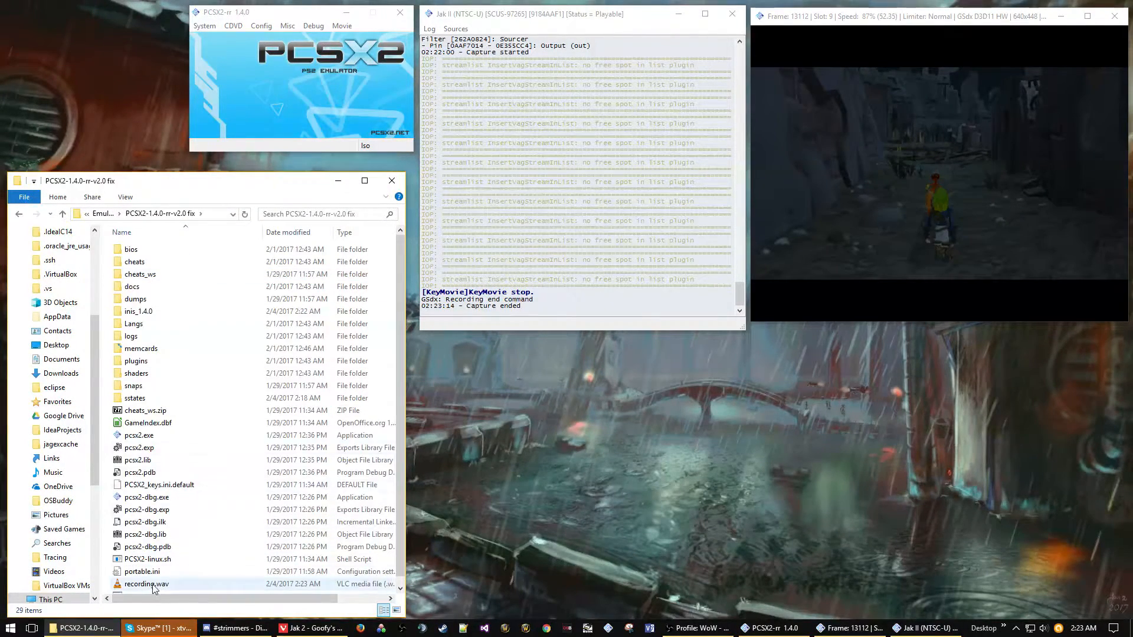
Play the separate 6.92 MB recording.wav audio dump in the PCSX2-rr folder
{"action": "double_click", "coordinate": [147, 584]}
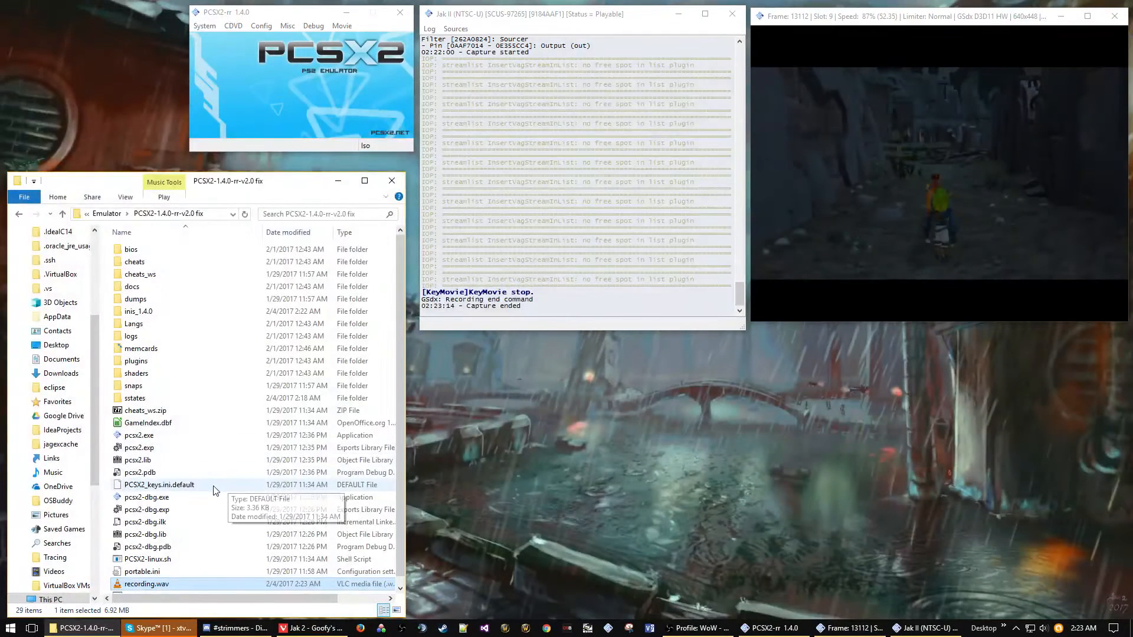
{"action": "mouse_move", "coordinate": [164, 423]}
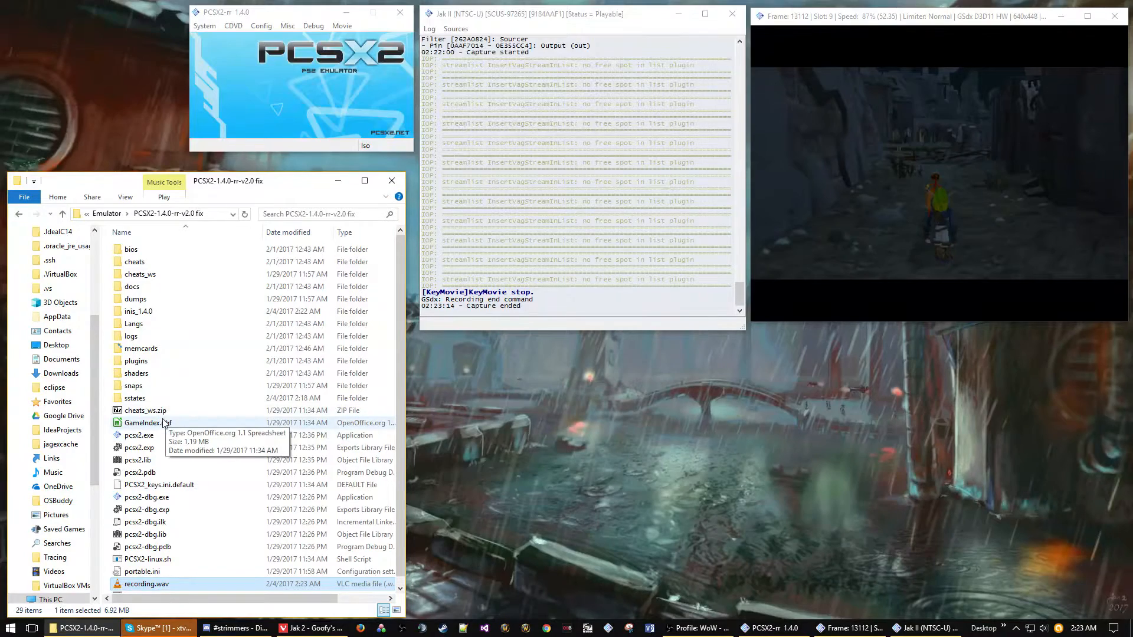